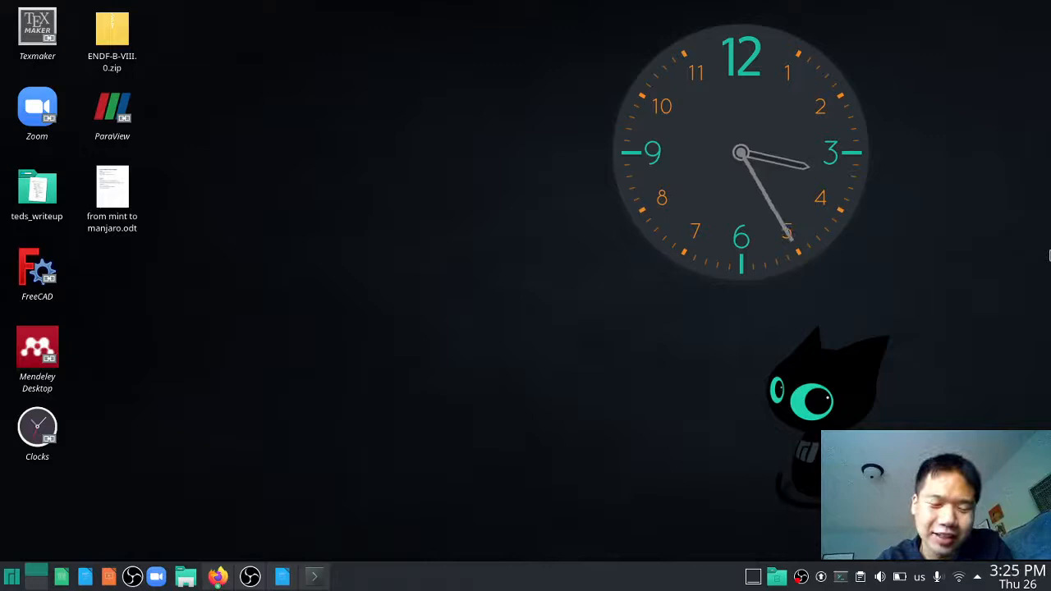
# Open 'from mint to manjaro.odt' from the desktop in LibreOffice Writer.
pyautogui.doubleClick(111, 185)
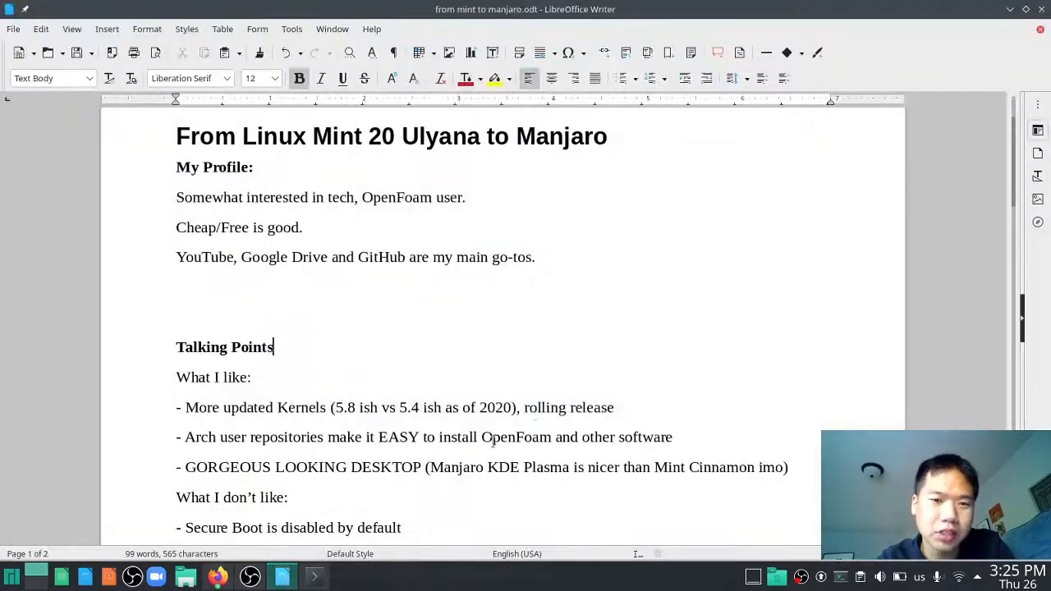
pyautogui.scroll(3)
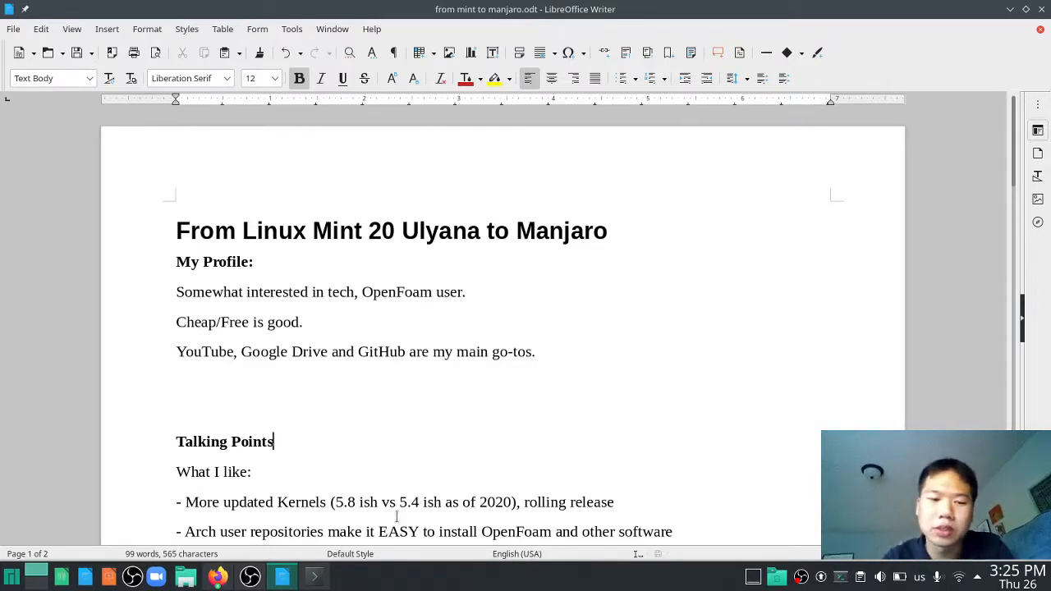
pyautogui.moveTo(218, 576)
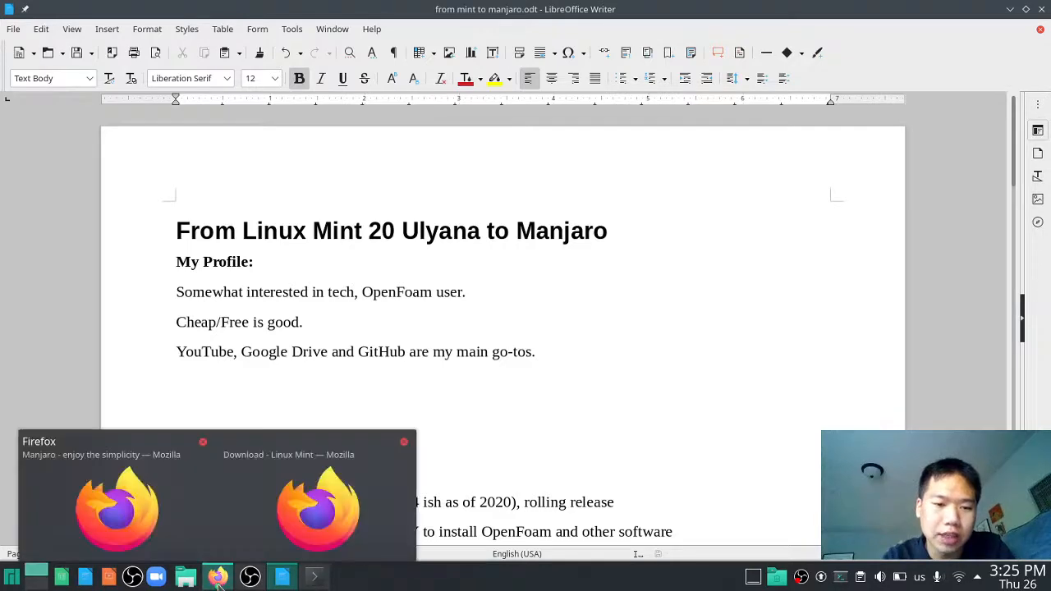
# View the Linux Mint 20 and LMDE 4 download pages in Firefox, then return to the notes.
pyautogui.click(250, 576)
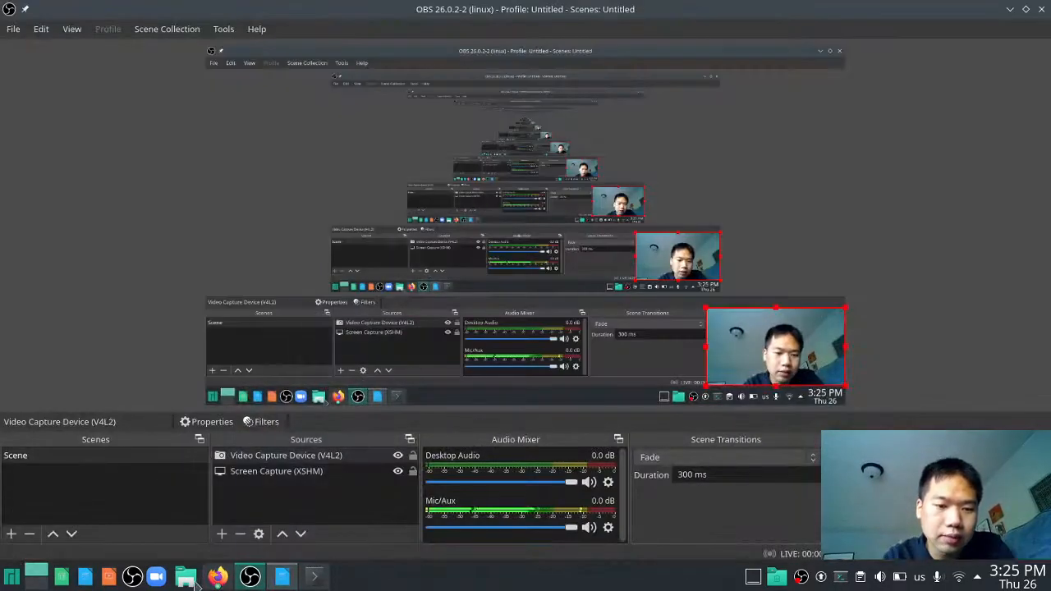
pyautogui.moveTo(217, 576)
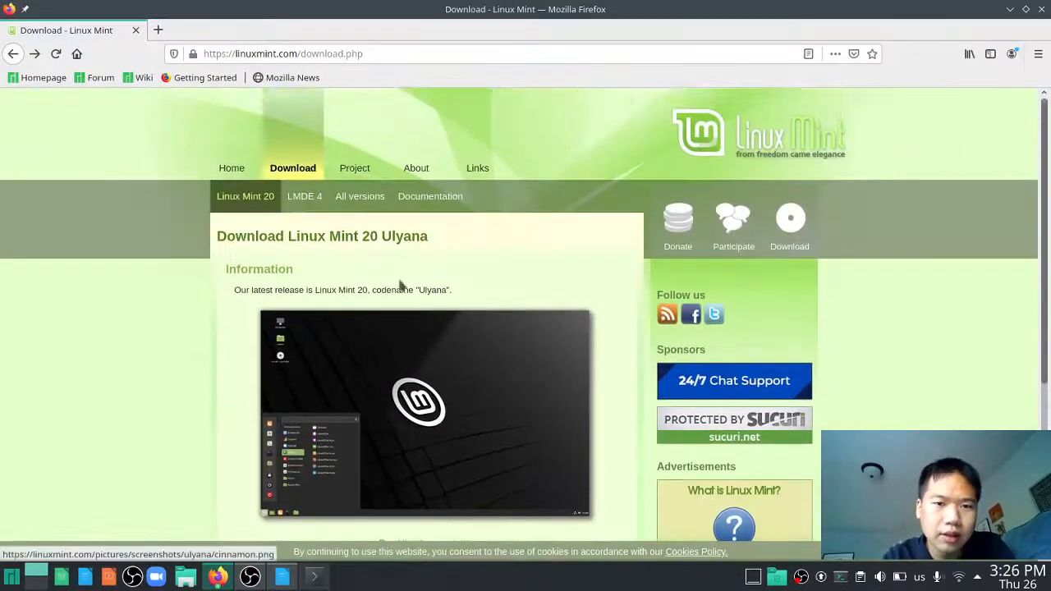
pyautogui.click(304, 195)
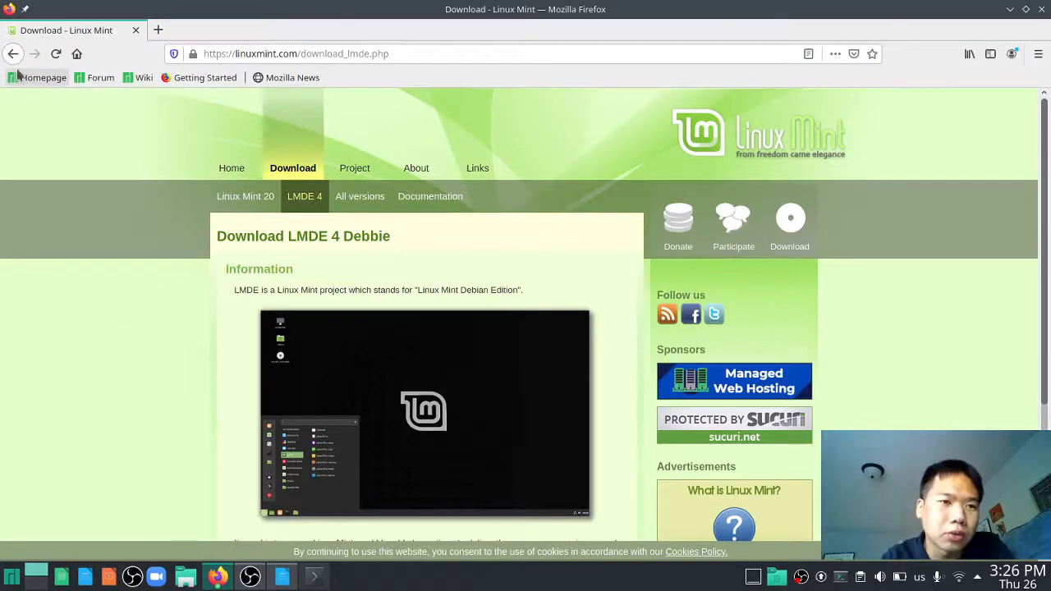
pyautogui.click(245, 196)
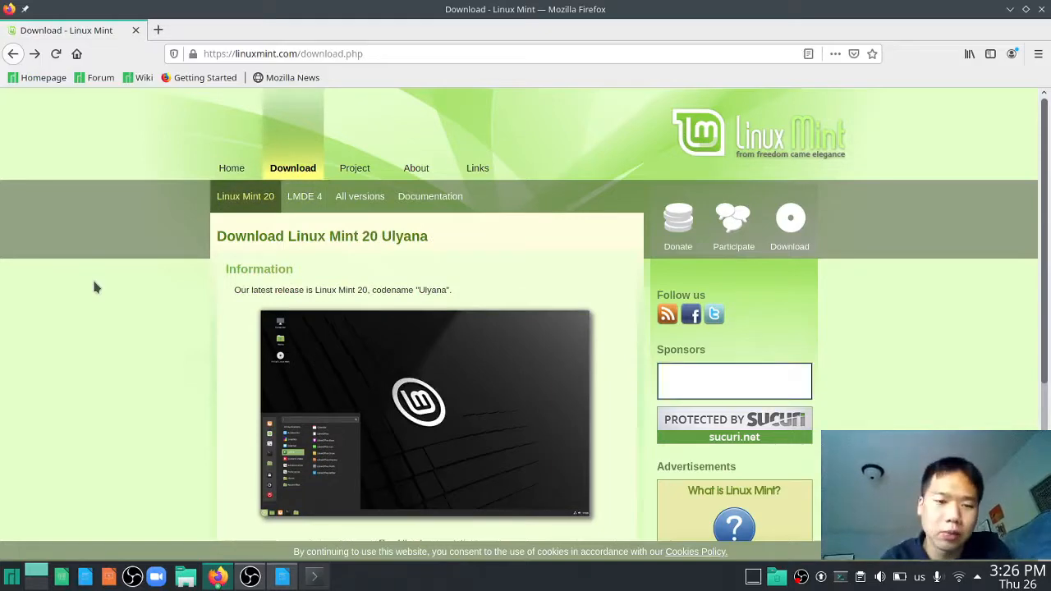
pyautogui.moveTo(87, 439)
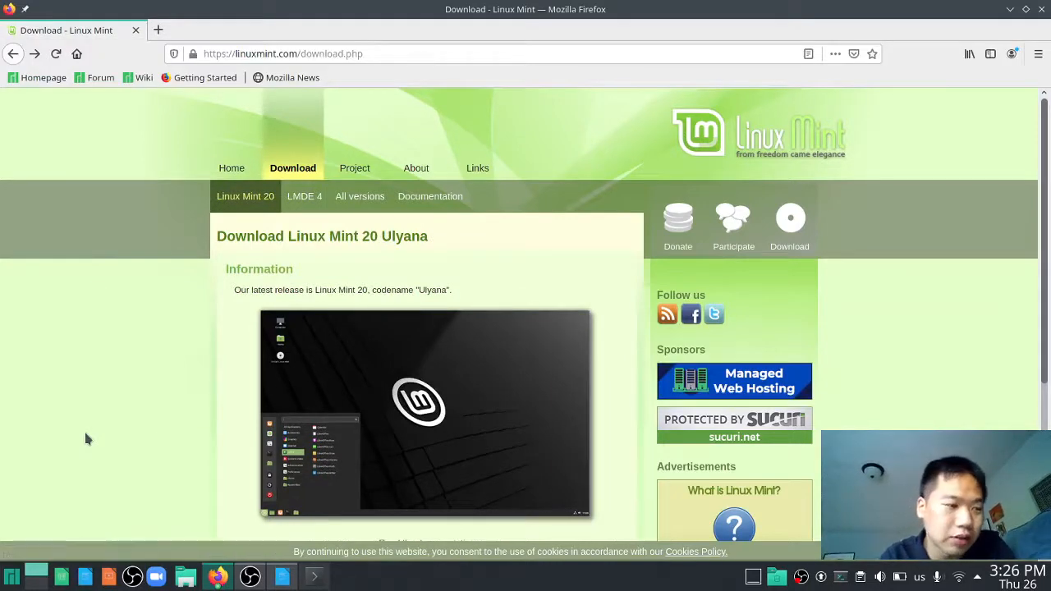
pyautogui.click(282, 575)
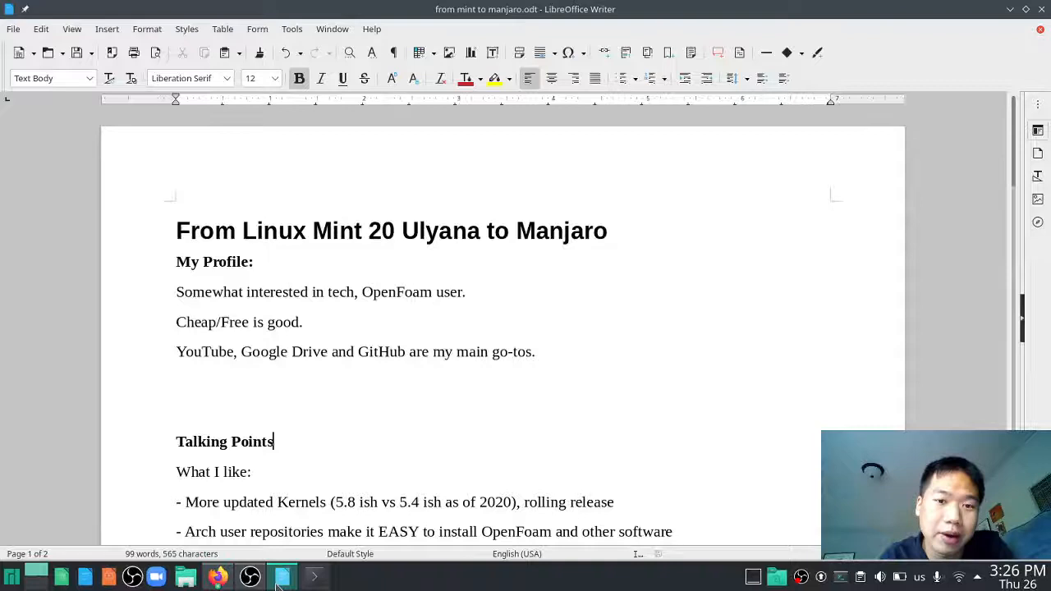
# Scroll the notes down to the kernels and rolling release talking point.
pyautogui.scroll(-3)
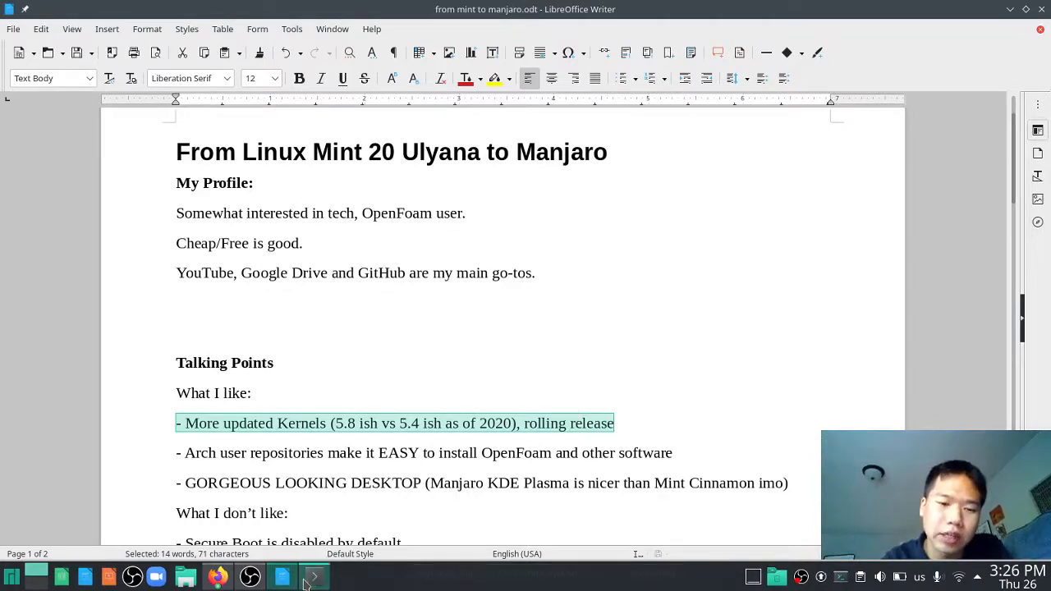
pyautogui.click(315, 576)
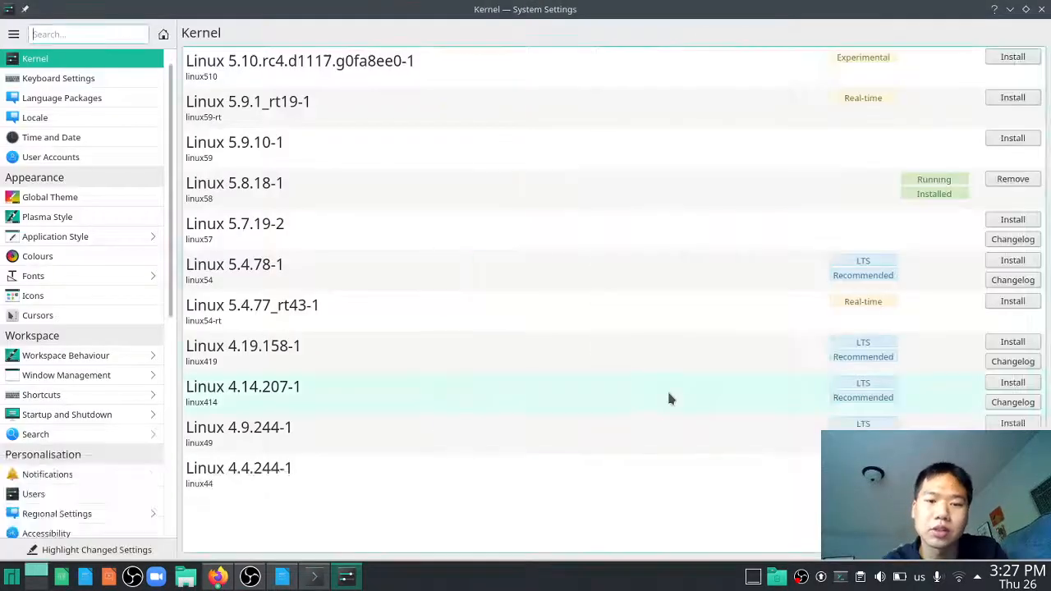
pyautogui.moveTo(712, 288)
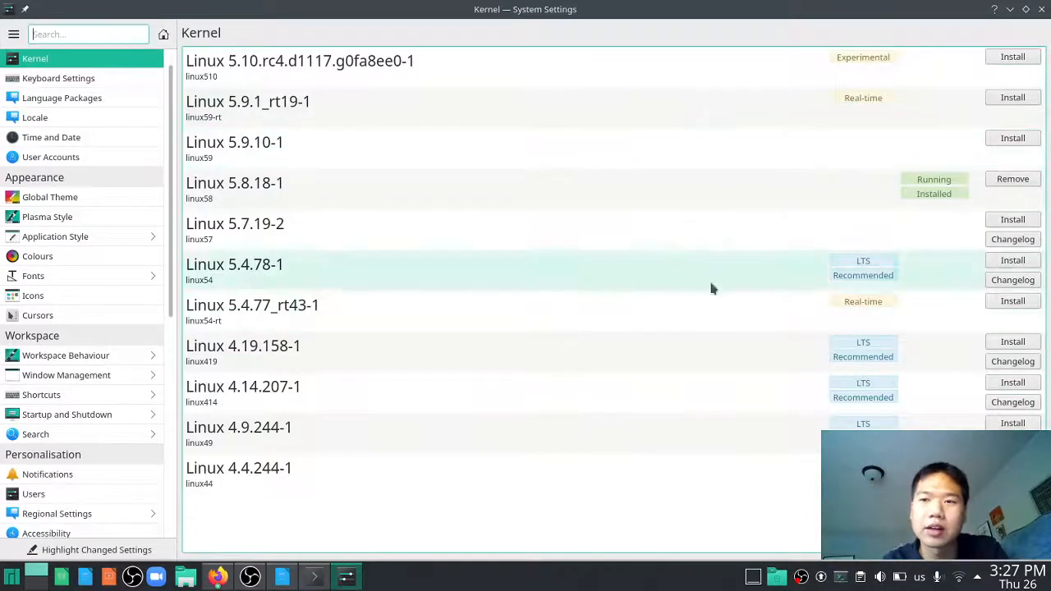
pyautogui.moveTo(789, 211)
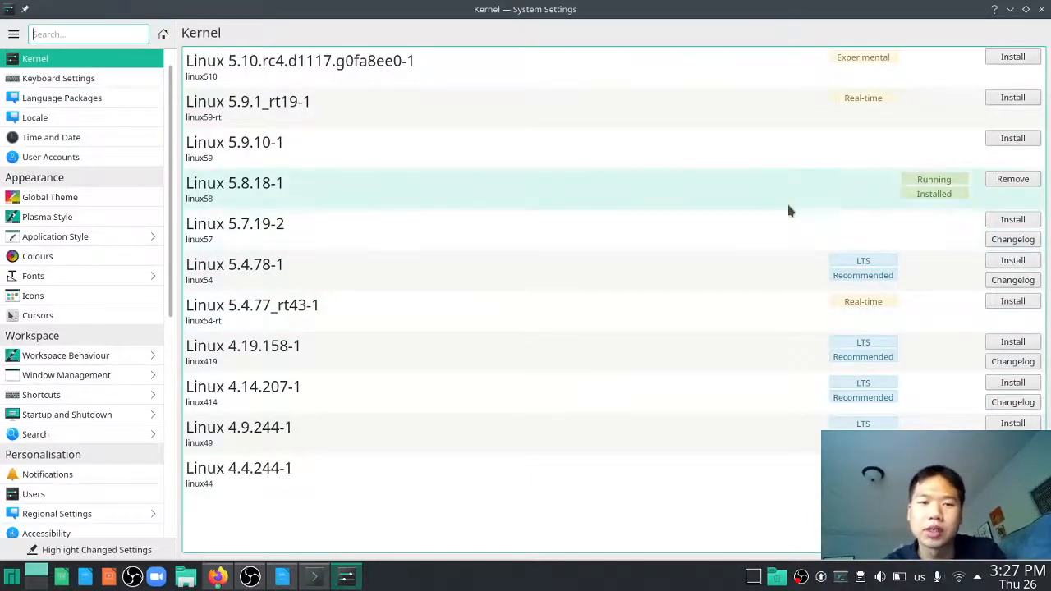
pyautogui.moveTo(751, 283)
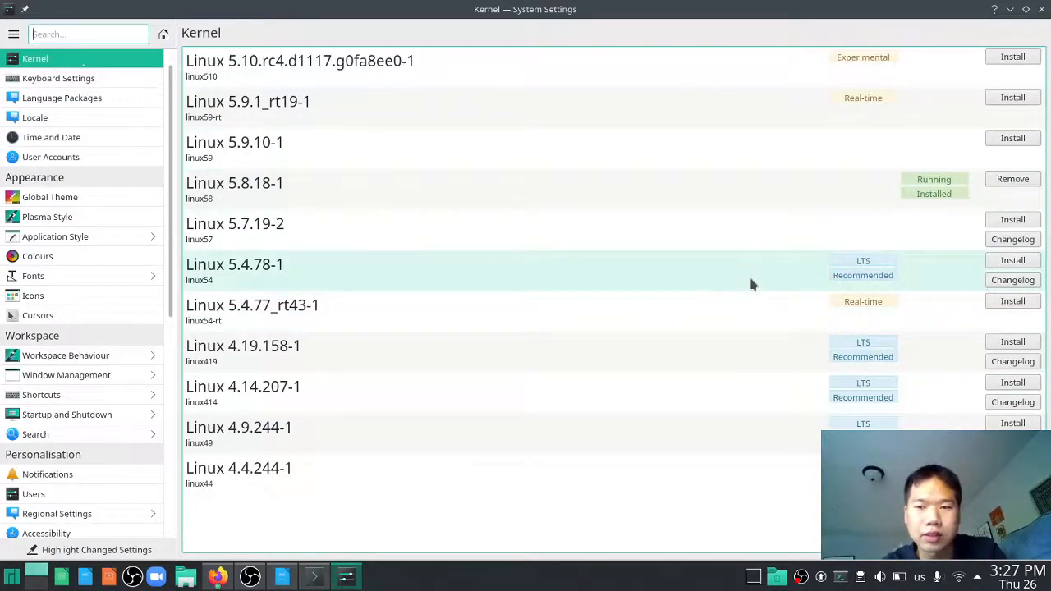
pyautogui.moveTo(743, 476)
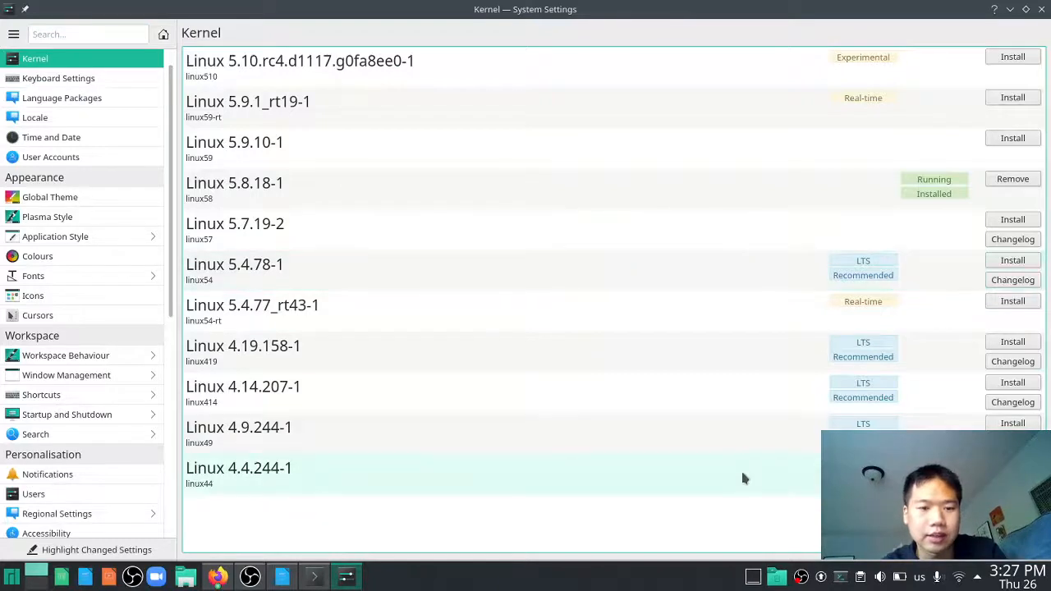
pyautogui.moveTo(751, 476)
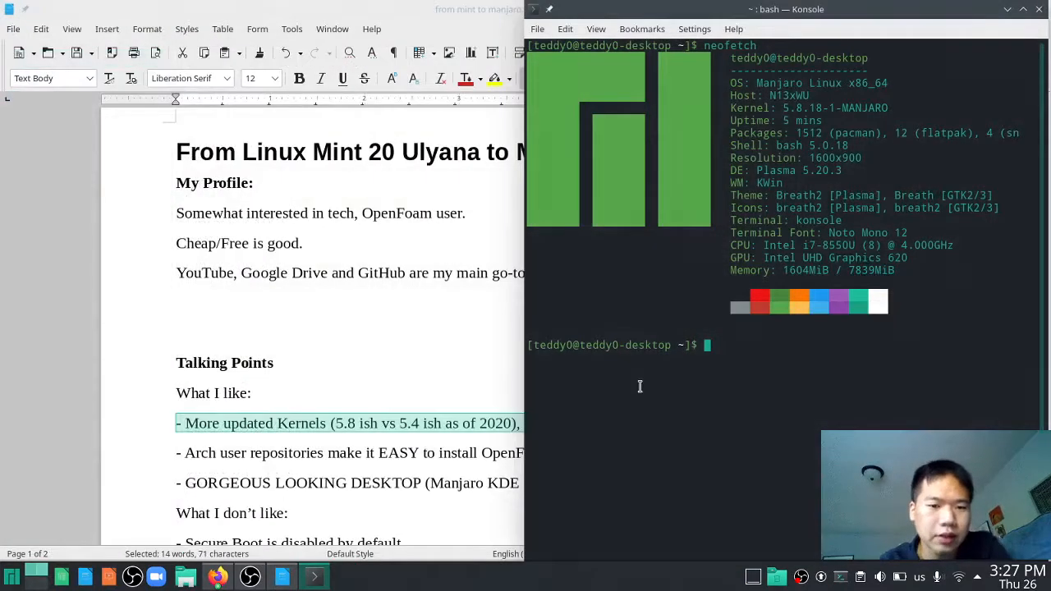
pyautogui.moveTo(596, 396)
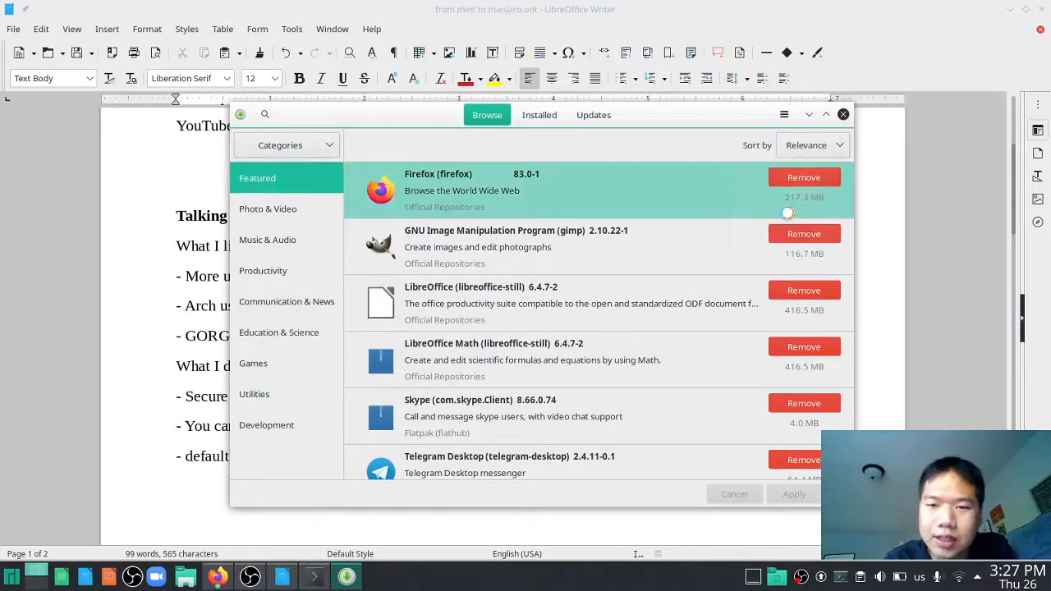
pyautogui.click(803, 177)
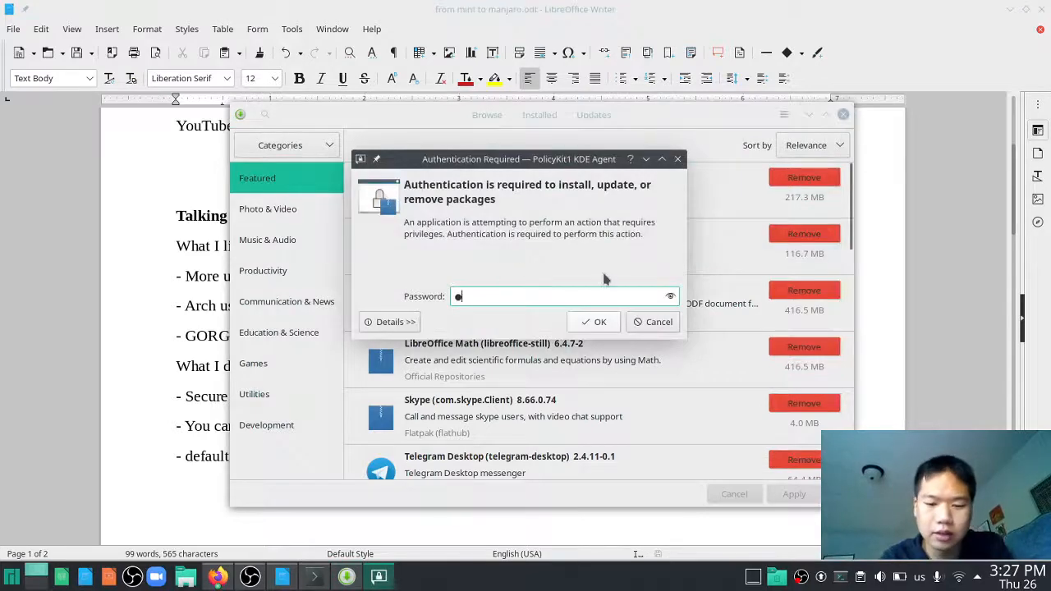
pyautogui.click(595, 321)
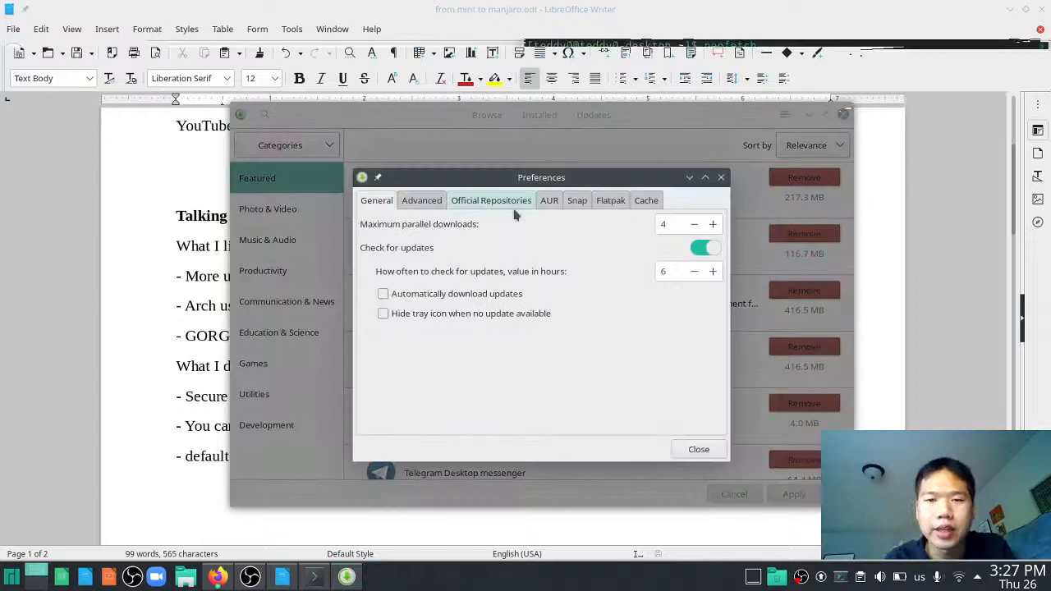
pyautogui.click(548, 199)
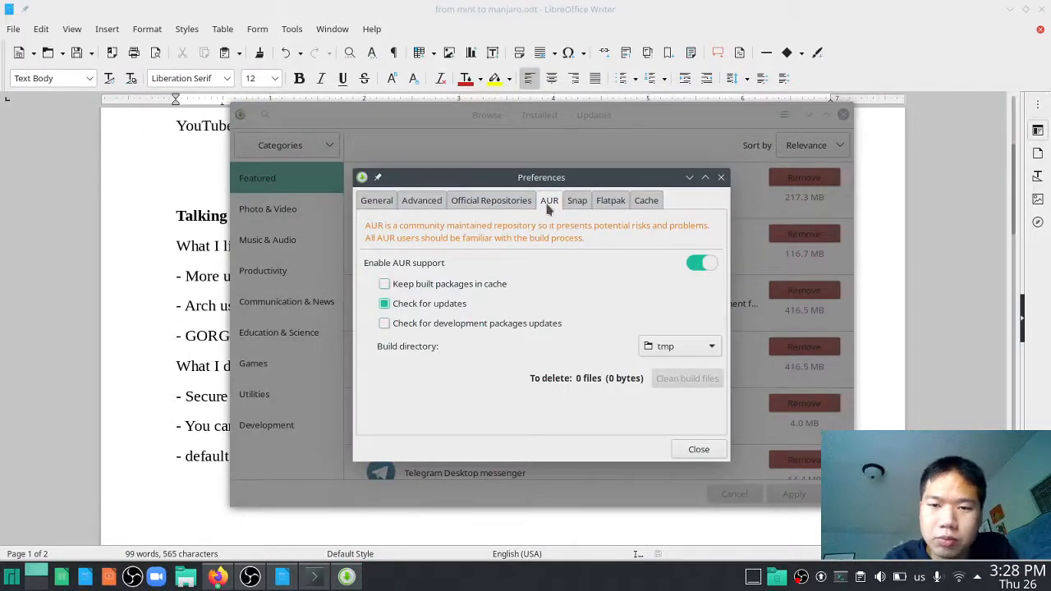
pyautogui.click(576, 199)
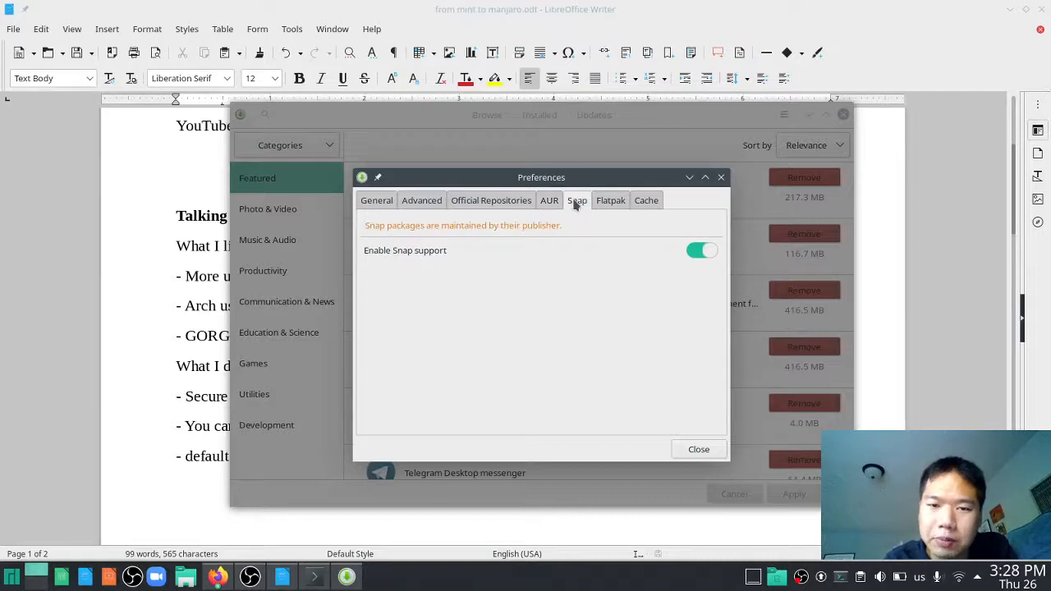
pyautogui.click(610, 200)
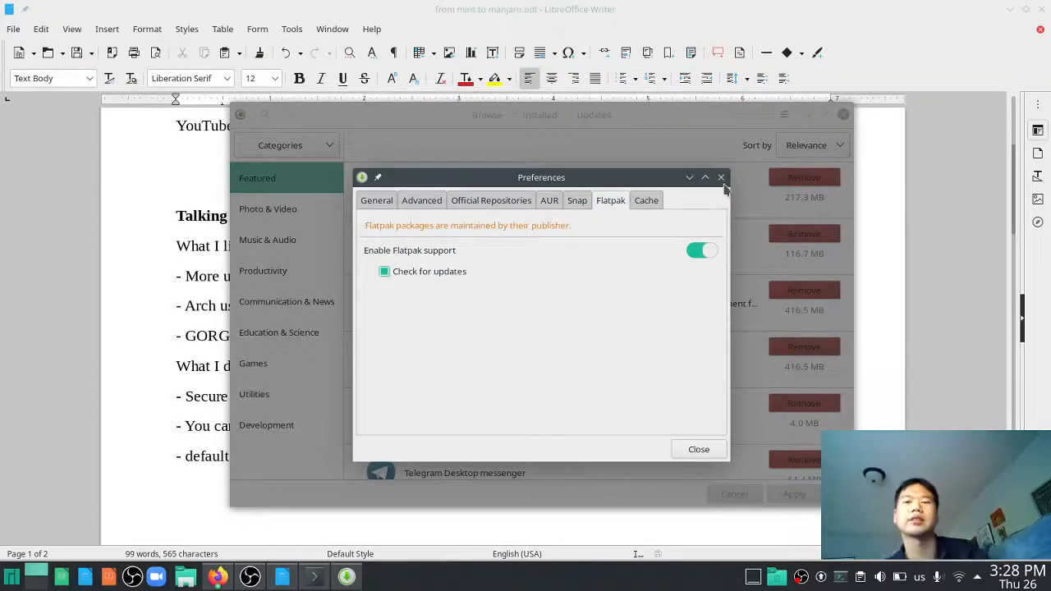
pyautogui.click(721, 178)
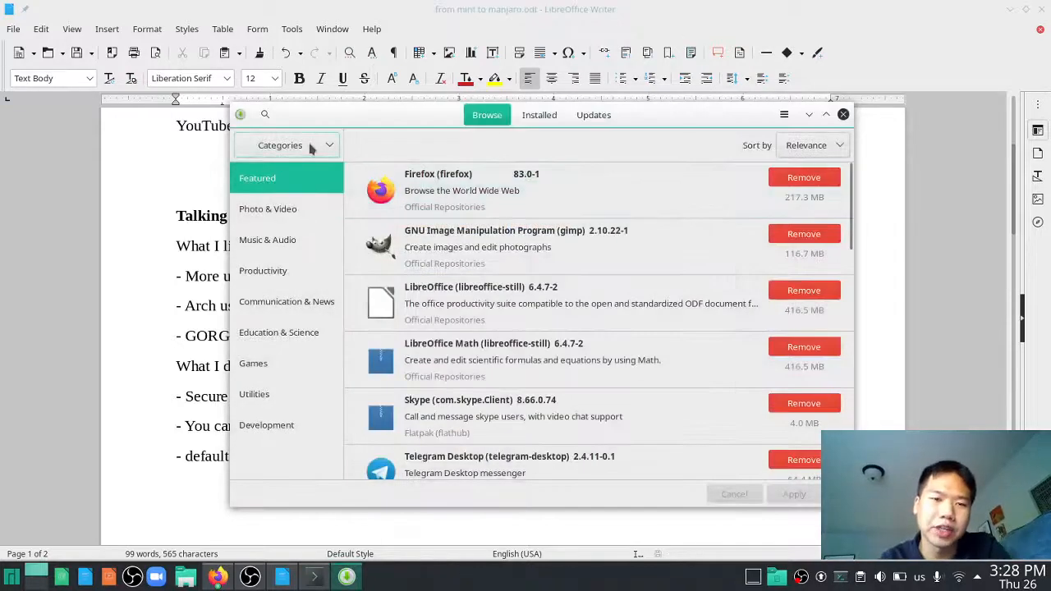
# Search Pamac for openfoam, inspect the installed openfoam-esi package, and browse the AUR results.
pyautogui.click(264, 114)
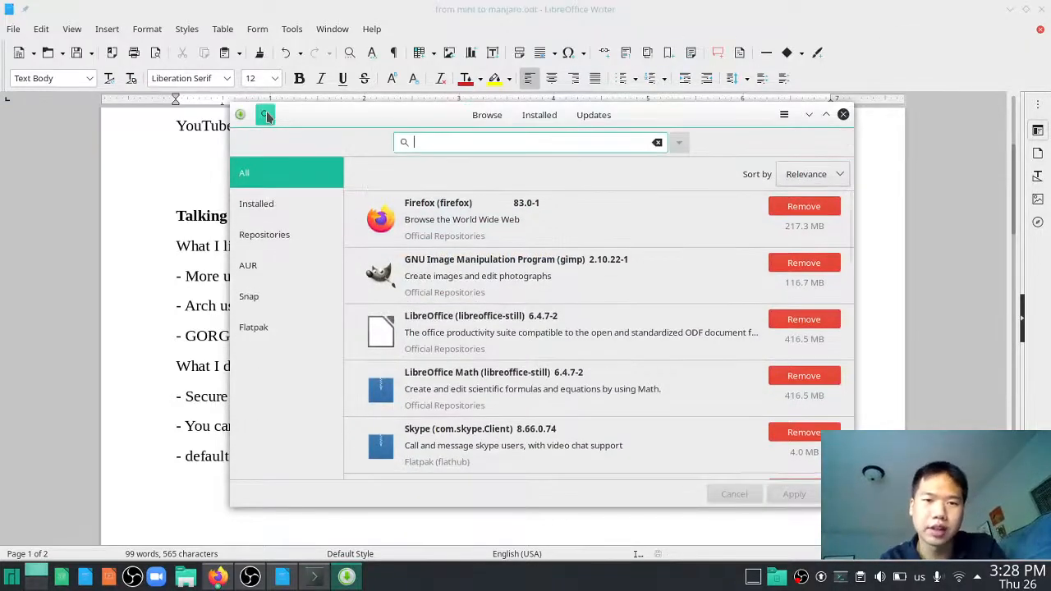
pyautogui.write('openfoam')
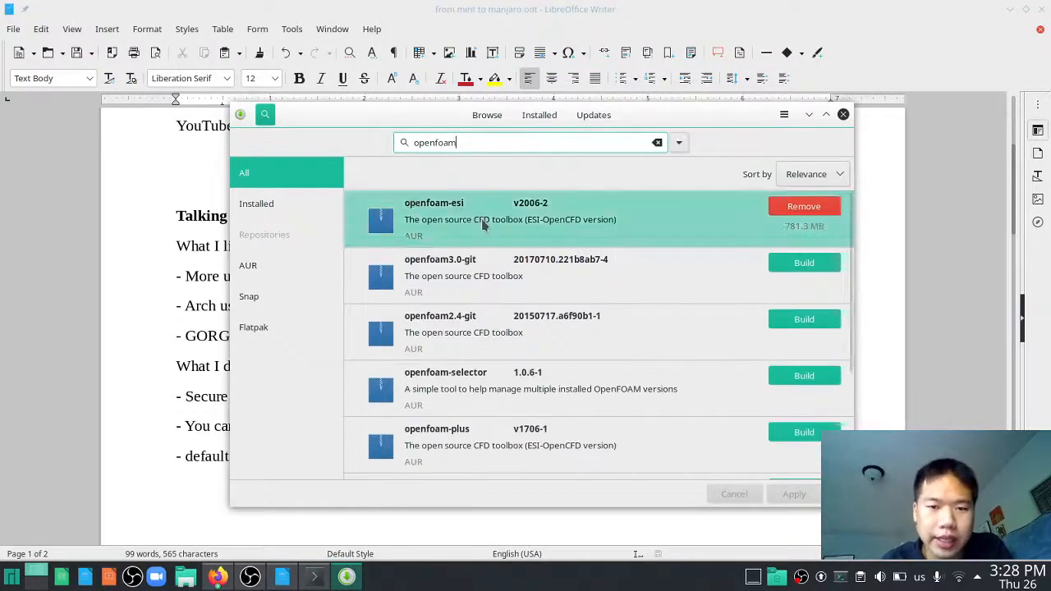
pyautogui.click(509, 219)
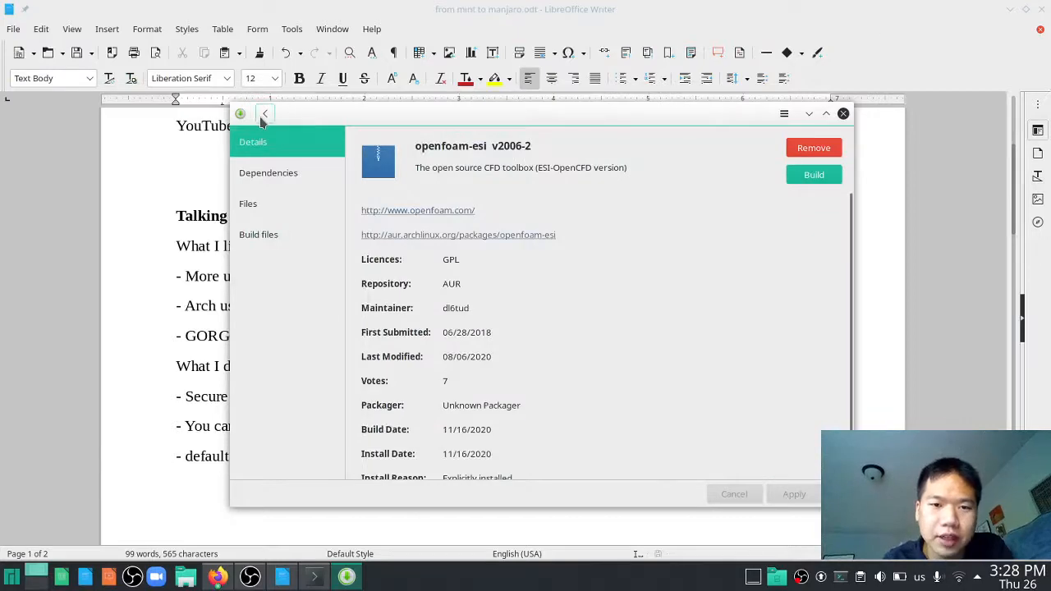
pyautogui.click(264, 114)
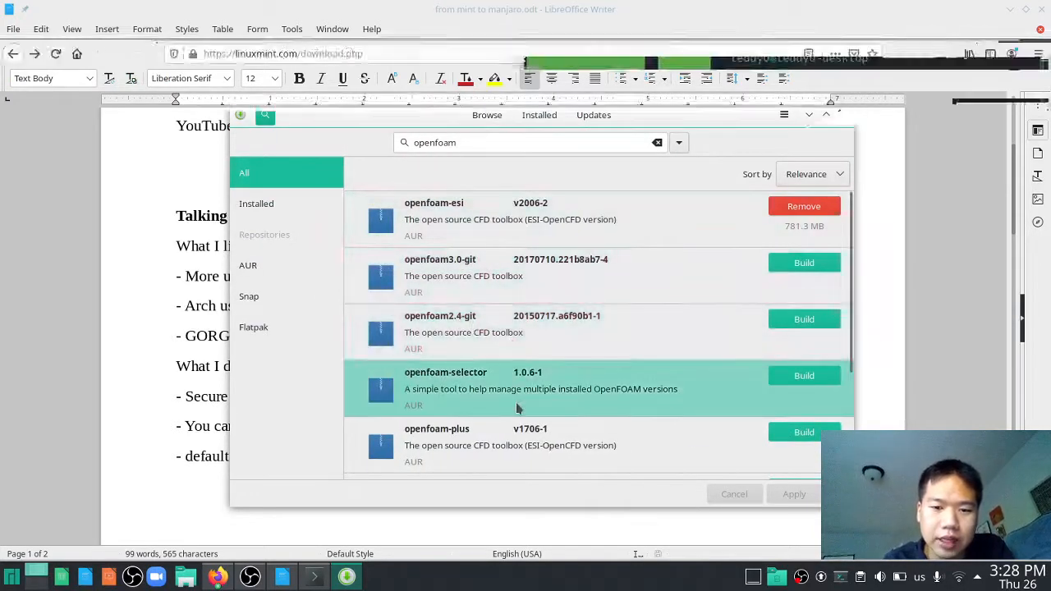
pyautogui.scroll(-3)
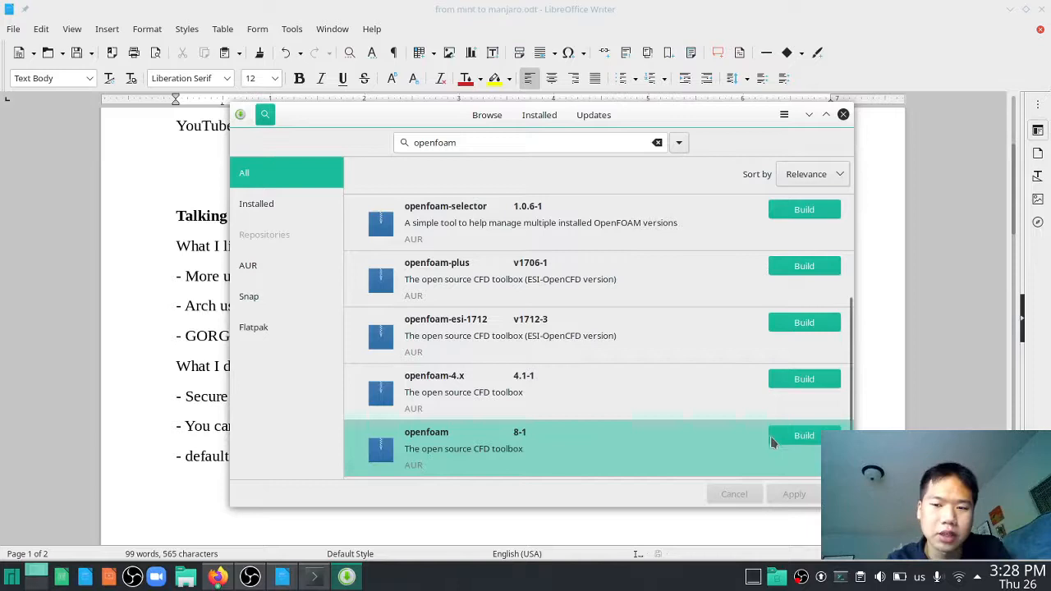
pyautogui.scroll(3)
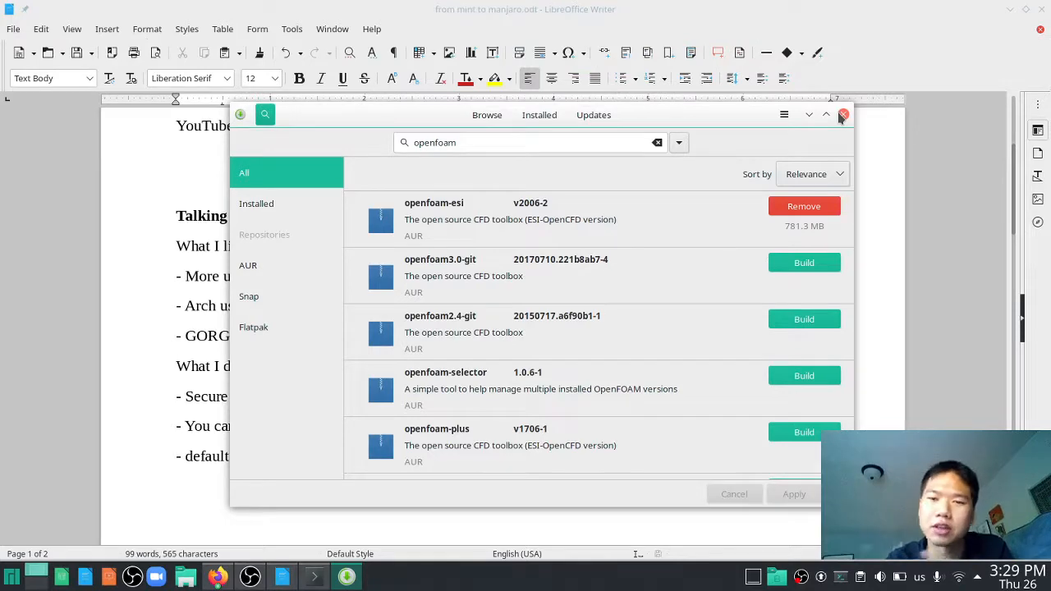
pyautogui.moveTo(915, 111)
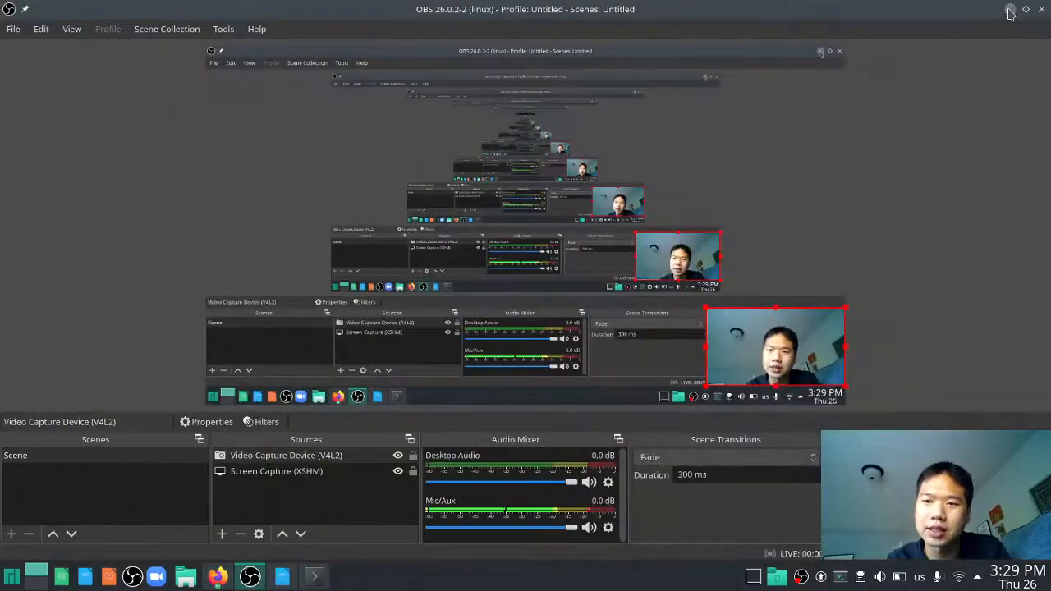
# Minimize the OBS Studio window to reveal the desktop.
pyautogui.click(1010, 12)
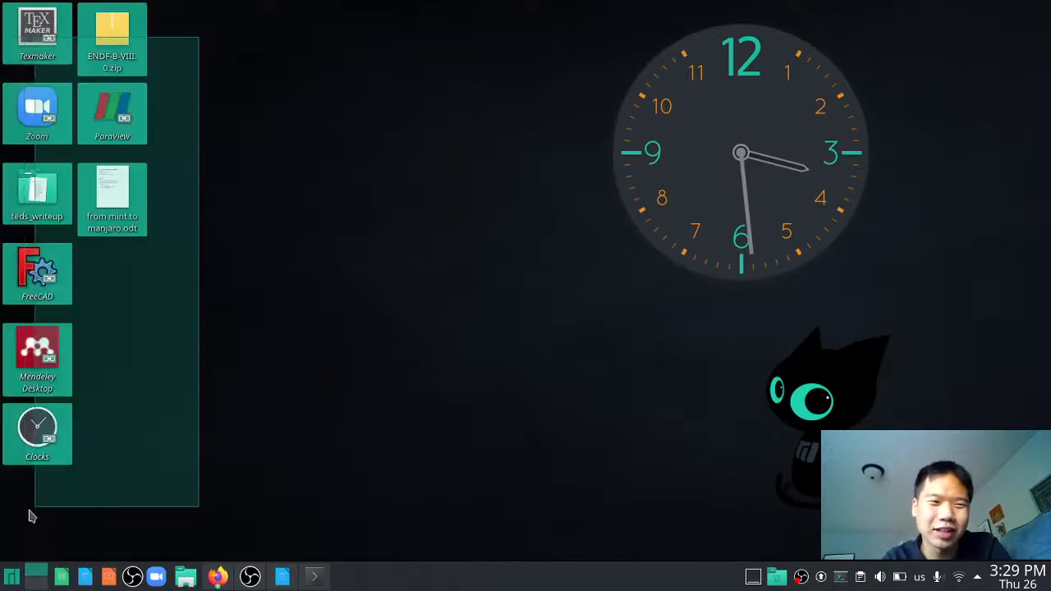
# Deselect the desktop icons by clicking empty desktop space.
pyautogui.click(310, 506)
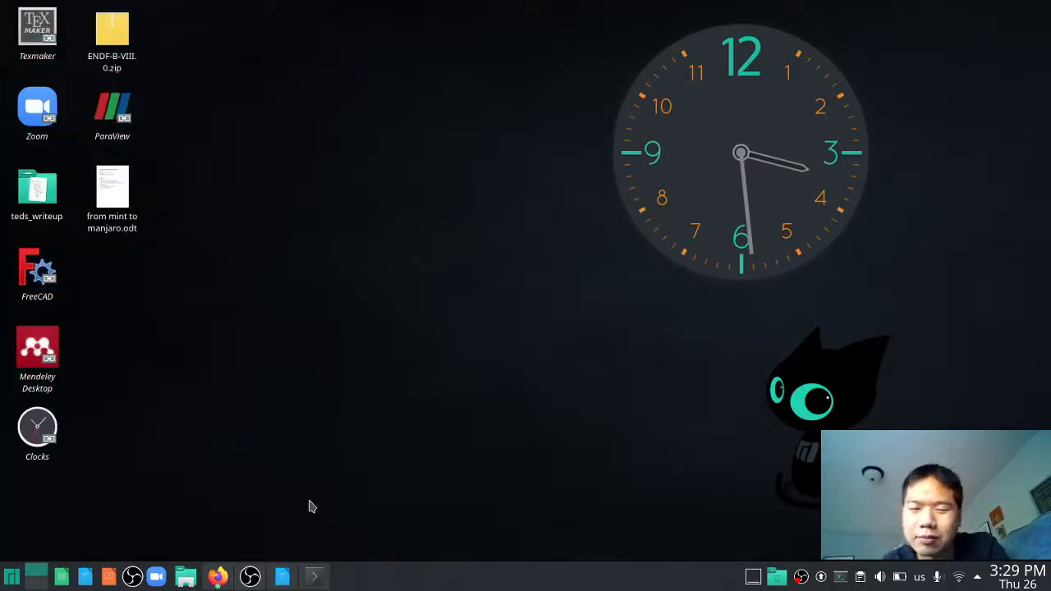
pyautogui.moveTo(864, 352)
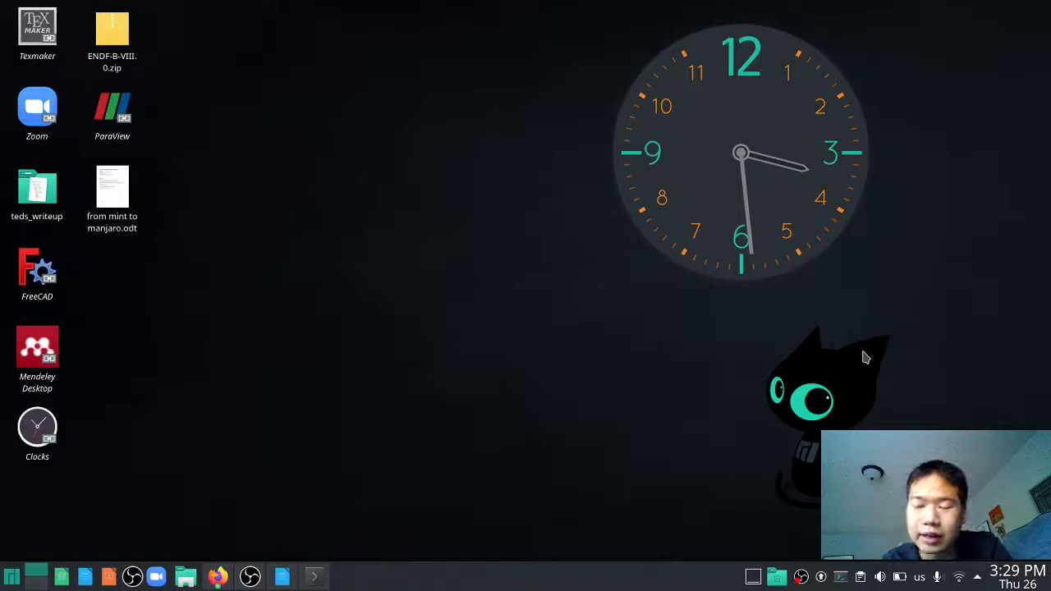
pyautogui.moveTo(721, 526)
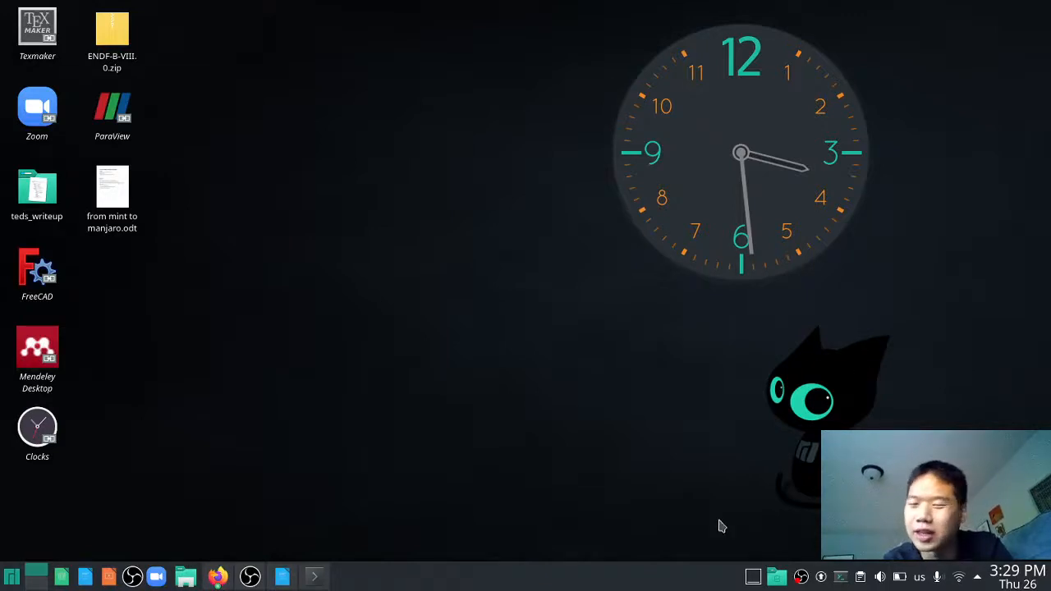
pyautogui.moveTo(1046, 314)
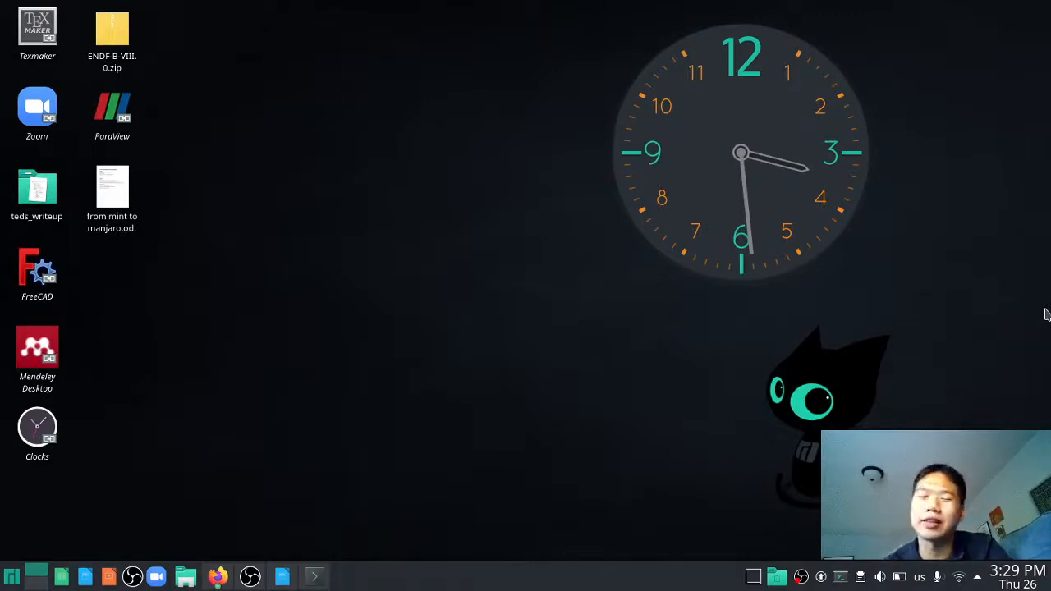
pyautogui.moveTo(813, 212)
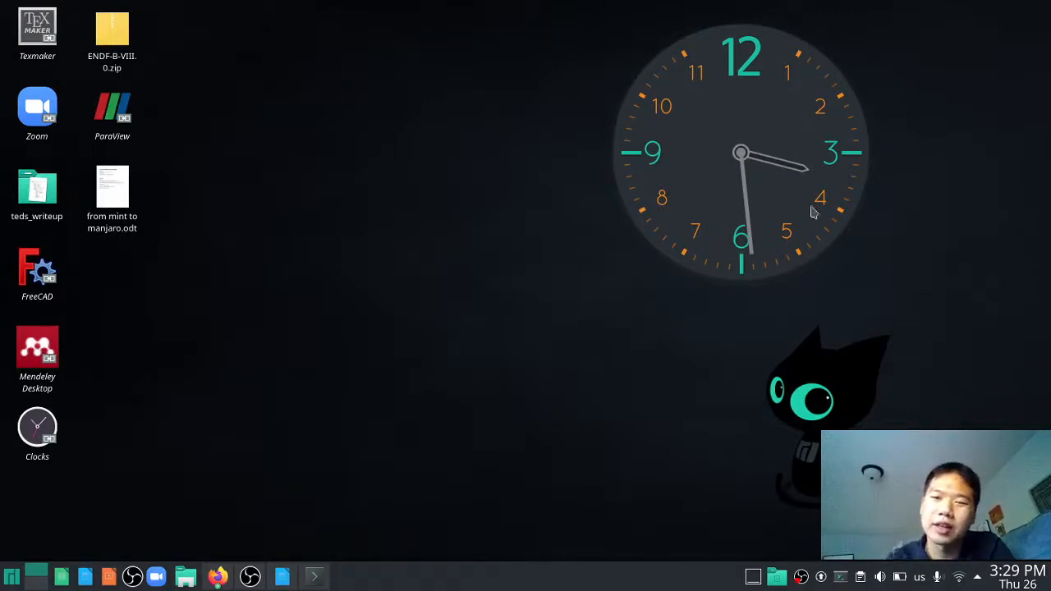
pyautogui.moveTo(795, 186)
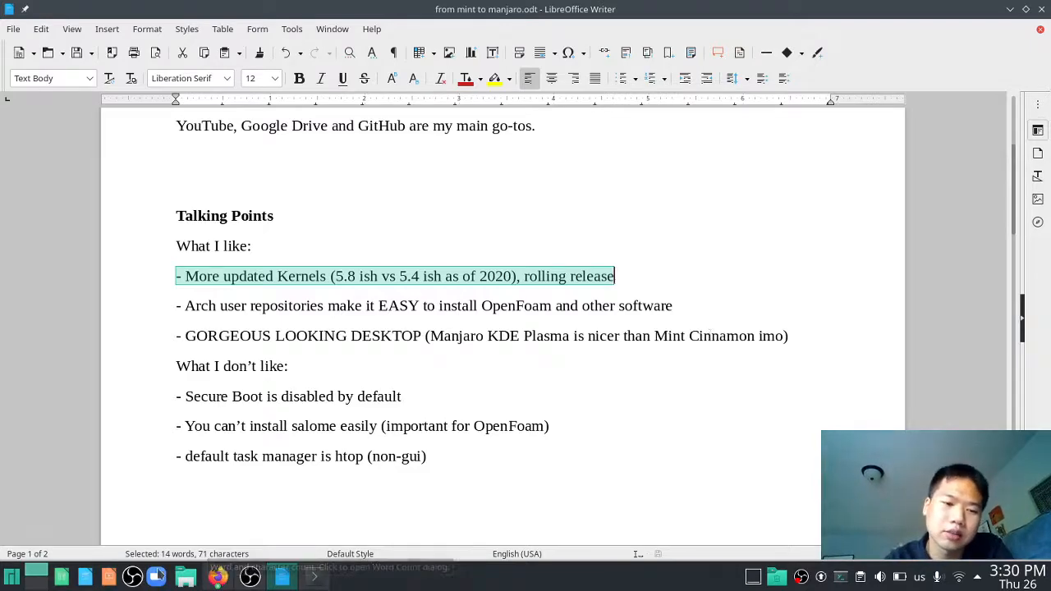
pyautogui.click(216, 575)
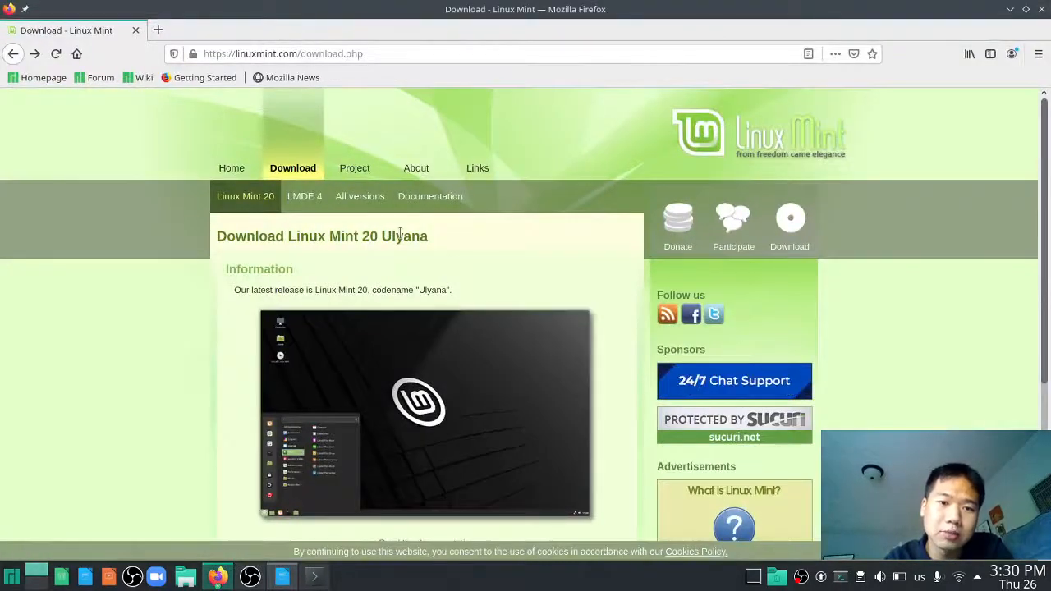
pyautogui.scroll(-3)
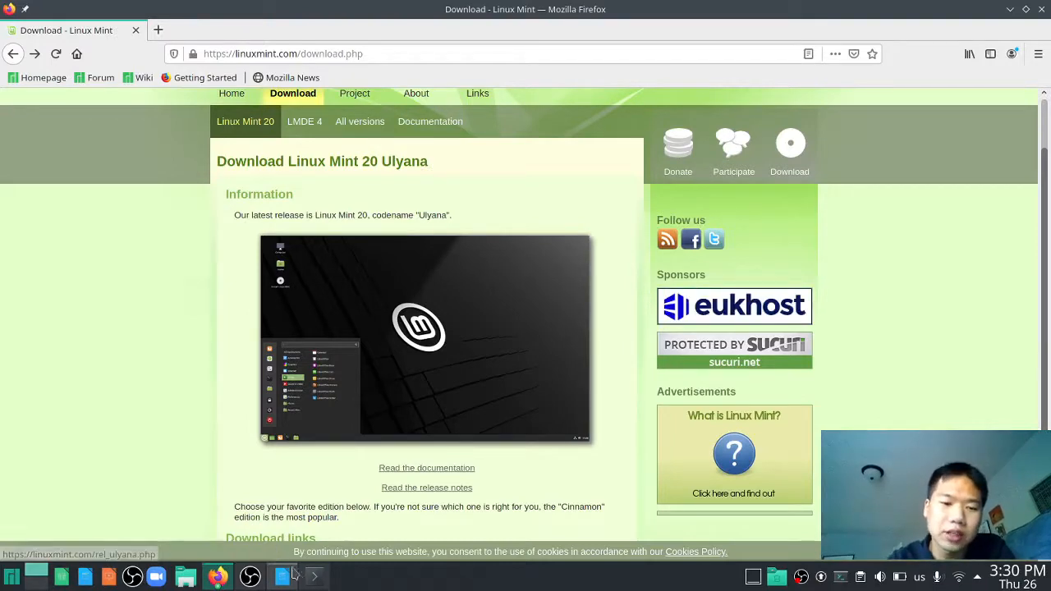
pyautogui.click(282, 575)
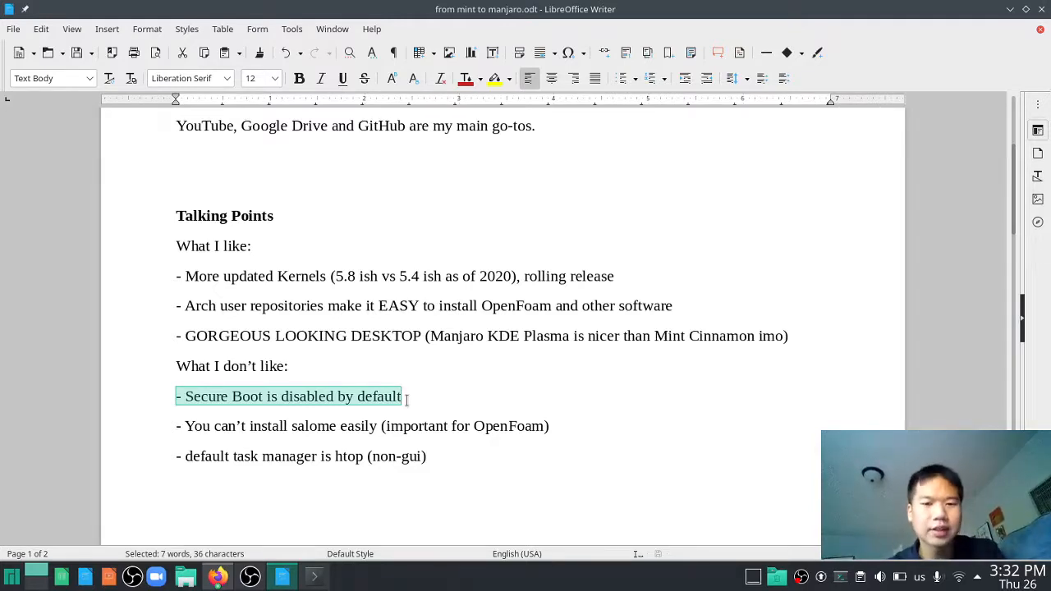
# Highlight the Salome installation talking point, then minimize the Writer notes.
pyautogui.click(419, 426)
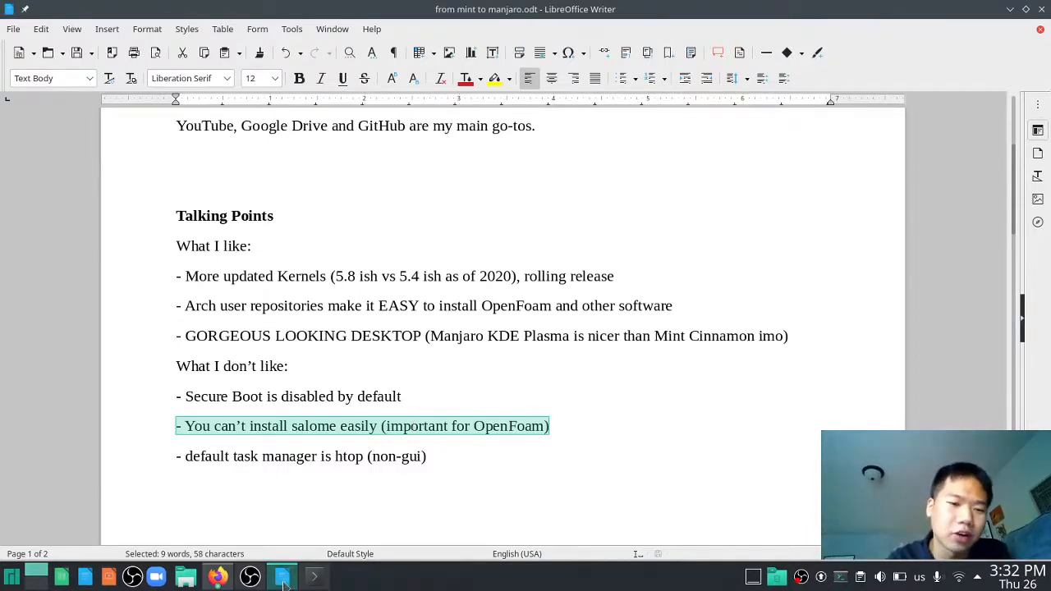
pyautogui.click(218, 575)
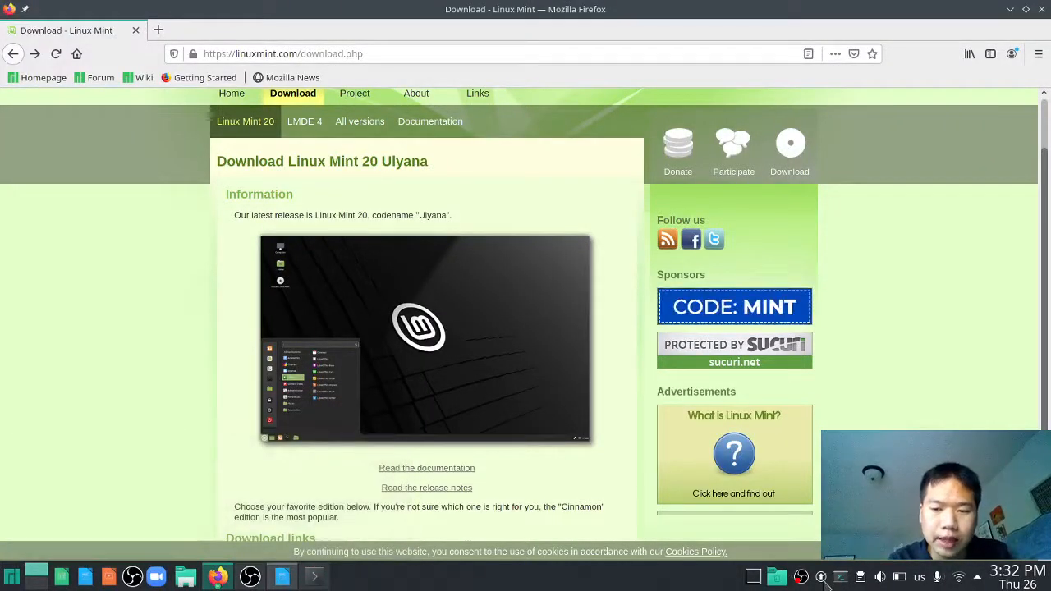
pyautogui.moveTo(580, 335)
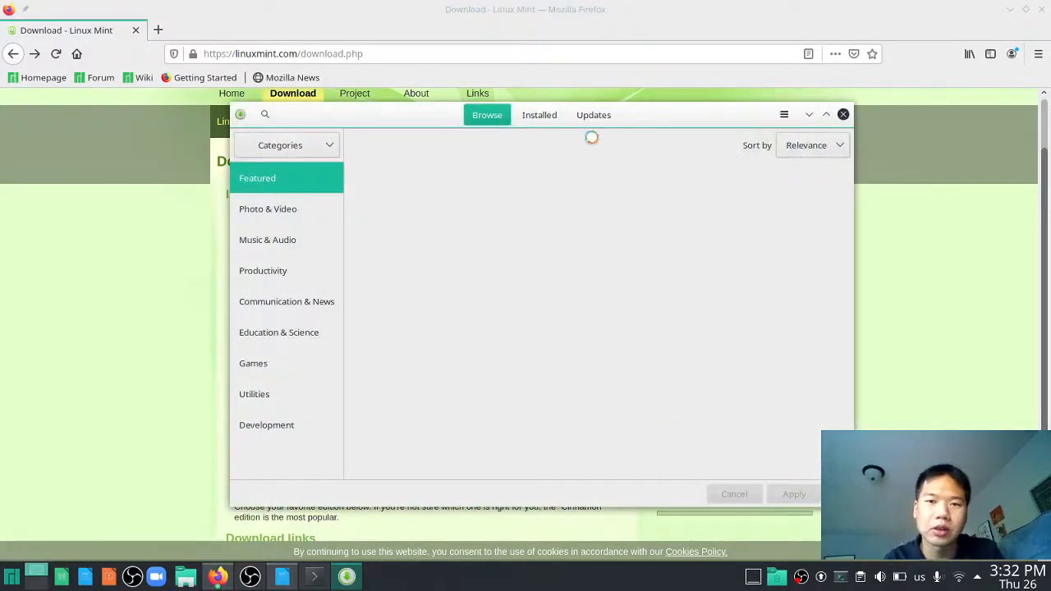
# Search Pamac for salome and scroll through the buildable AUR salome modules.
pyautogui.click(264, 114)
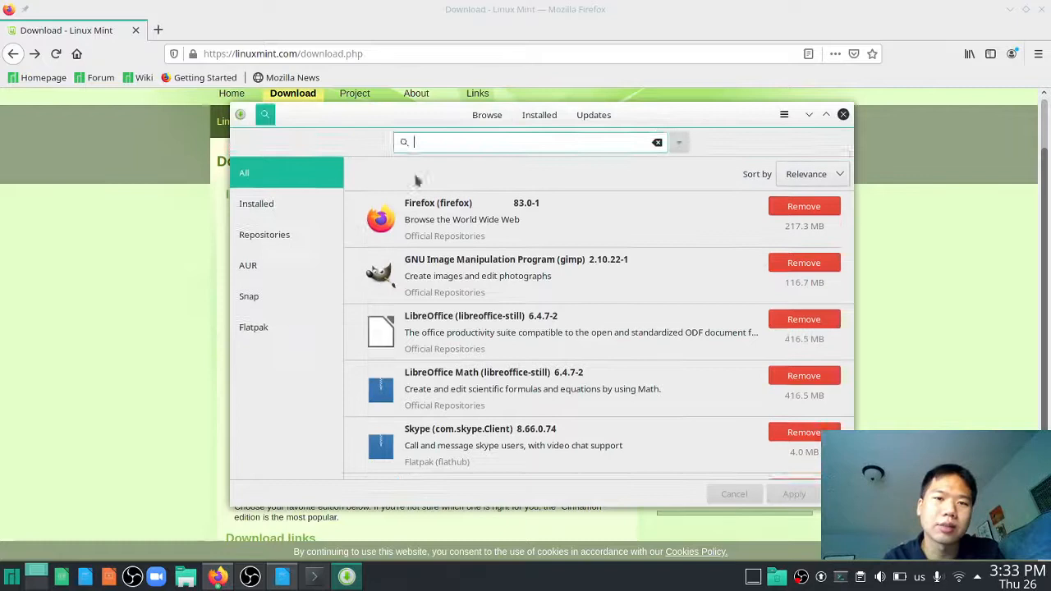
pyautogui.write('salome')
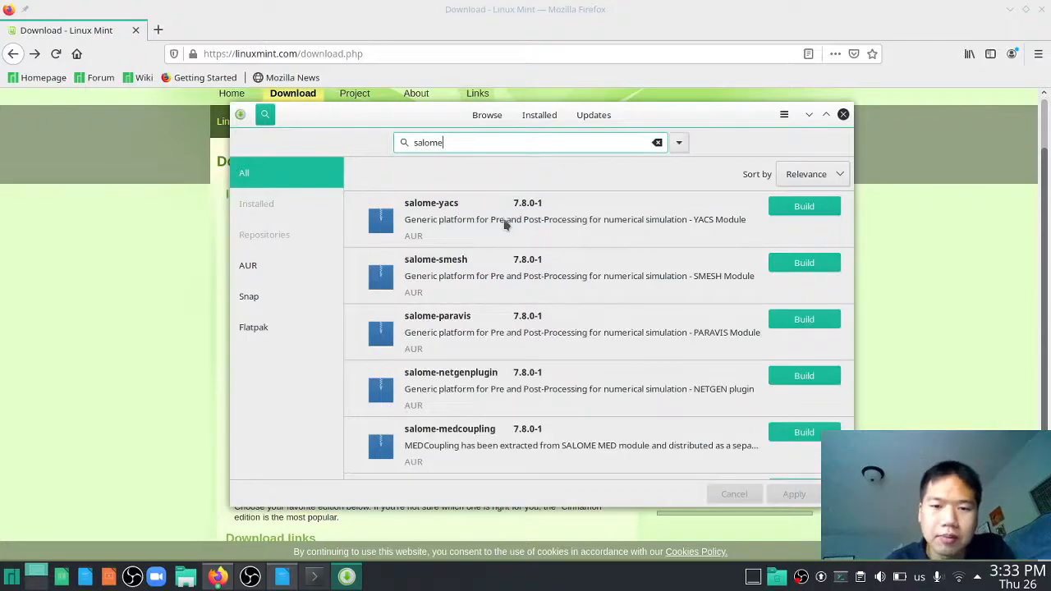
pyautogui.scroll(-3)
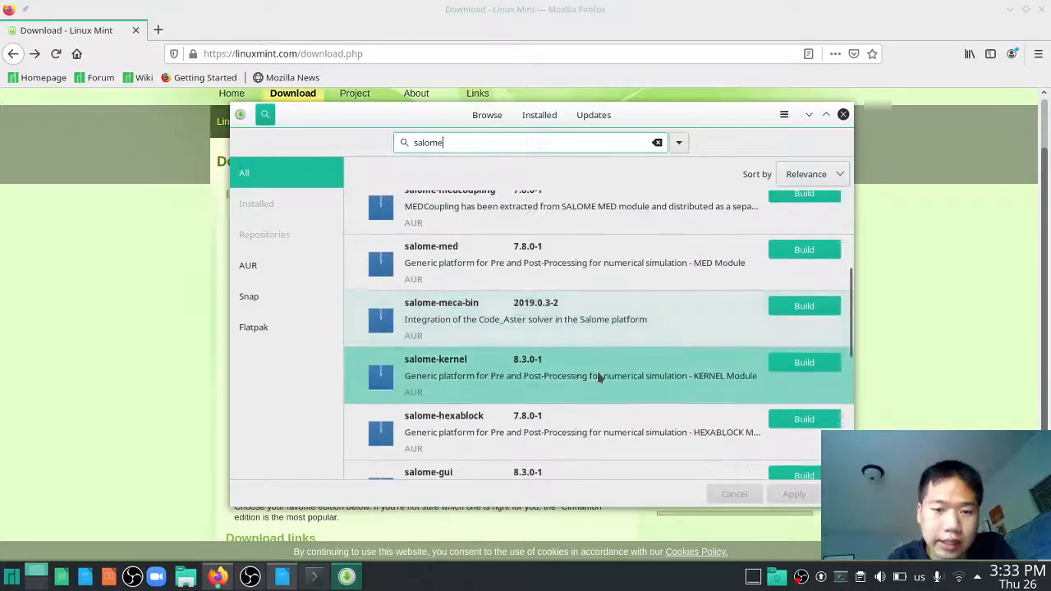
pyautogui.moveTo(561, 394)
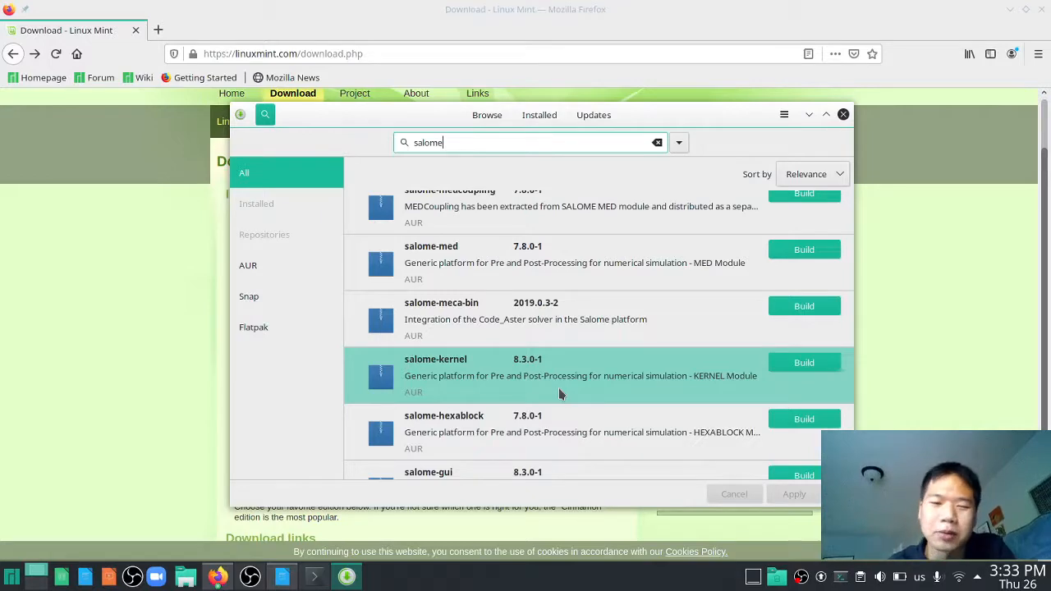
pyautogui.moveTo(171, 417)
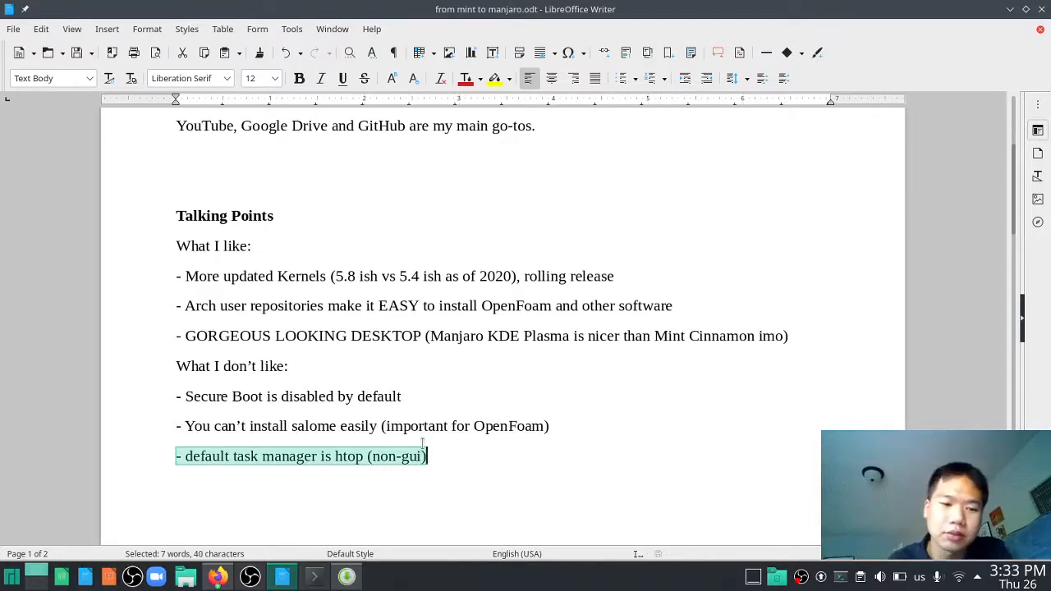
# Search the application launcher for htop, then retype 'h' to surface Htop.
pyautogui.click(12, 576)
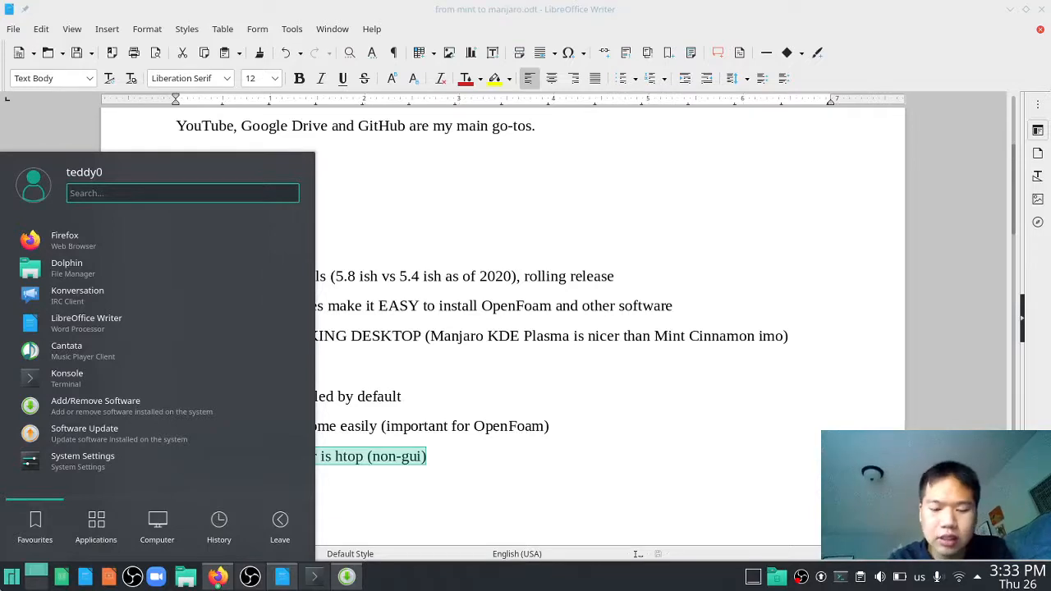
pyautogui.write('htop')
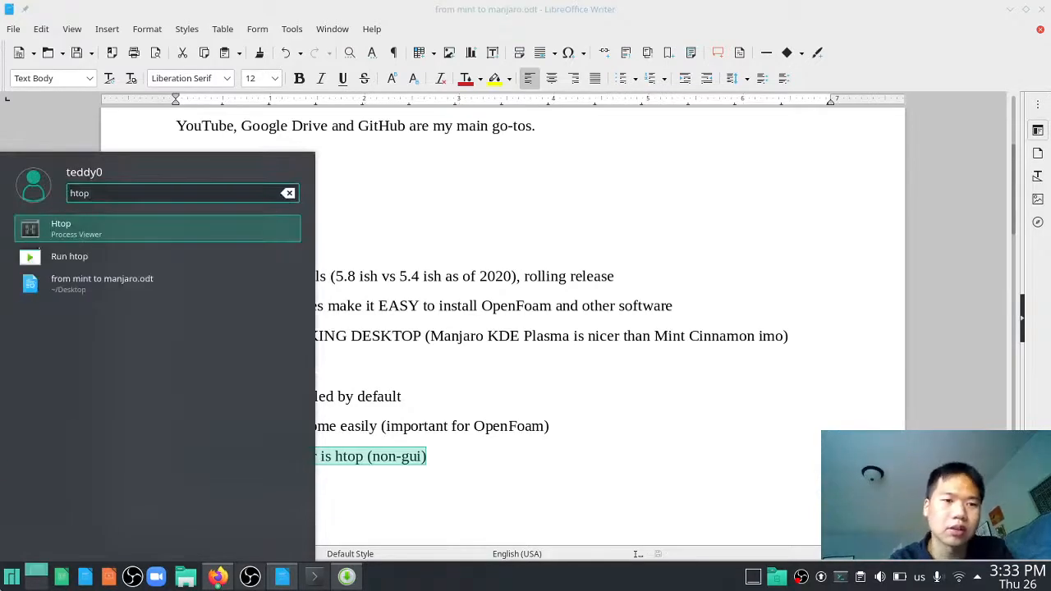
pyautogui.write('task mana')
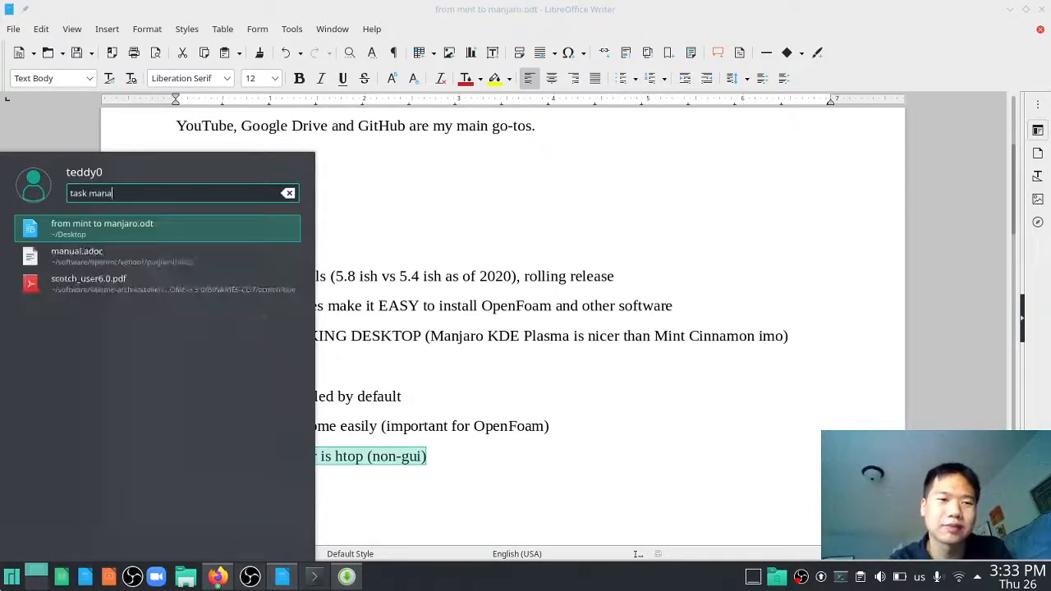
pyautogui.click(288, 193)
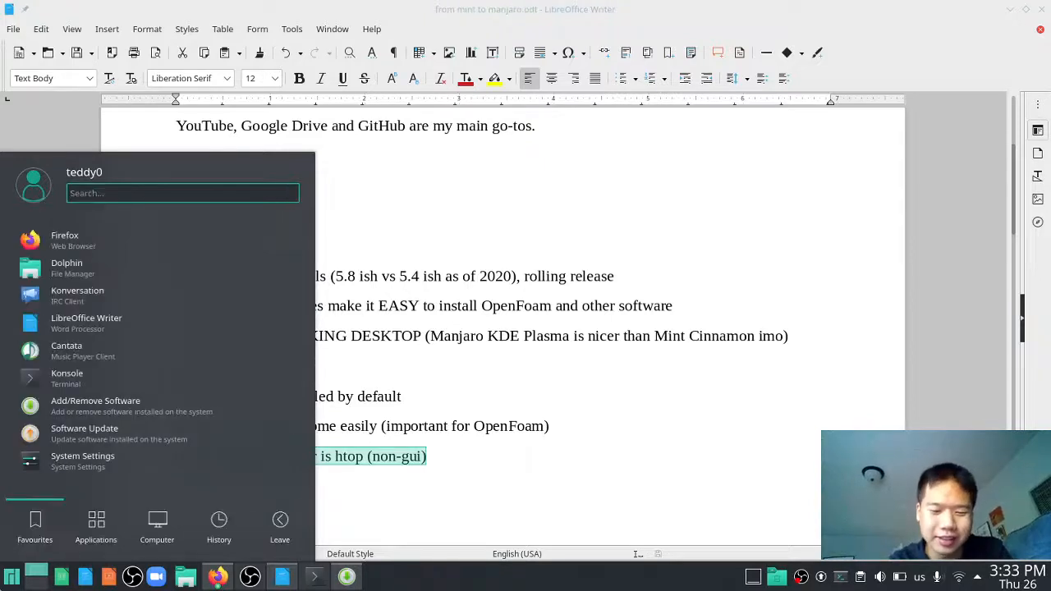
pyautogui.write('h')
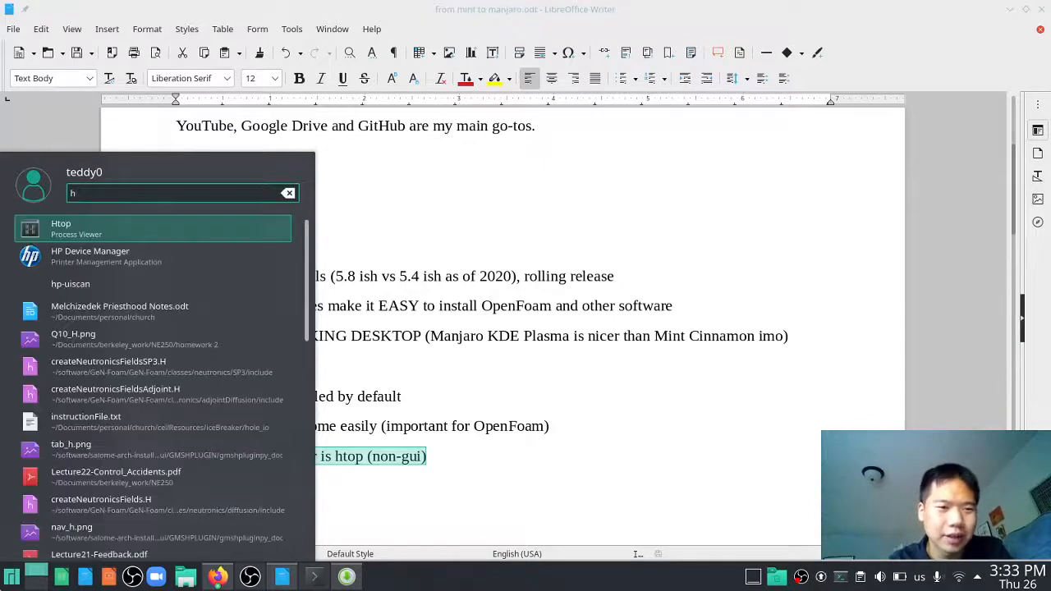
pyautogui.moveTo(195, 242)
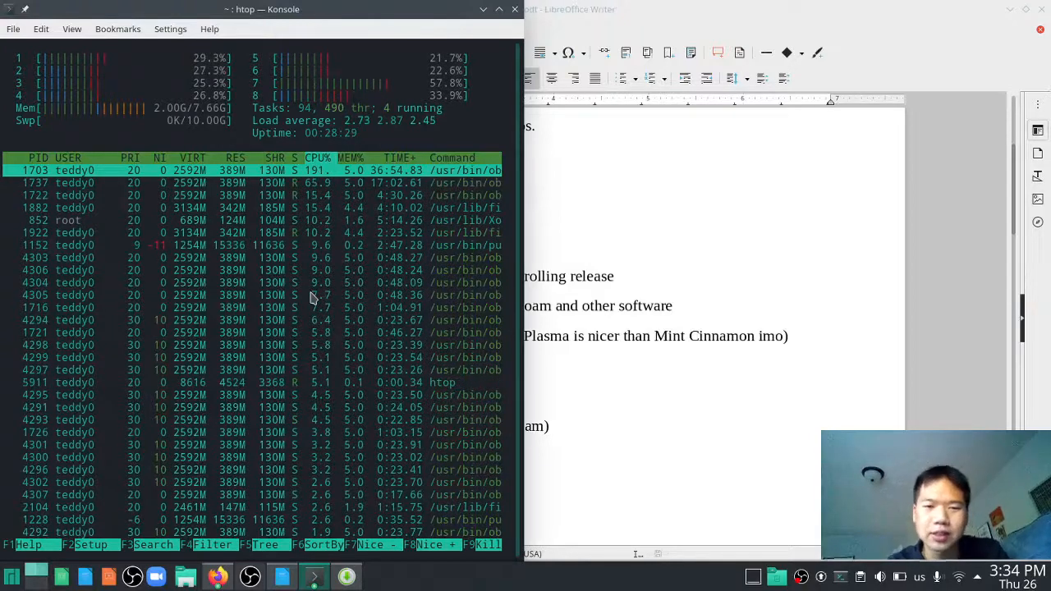
# Quit htop, run 'sudo pacman --help' in Konsole, and return to the notes.
pyautogui.press('q')
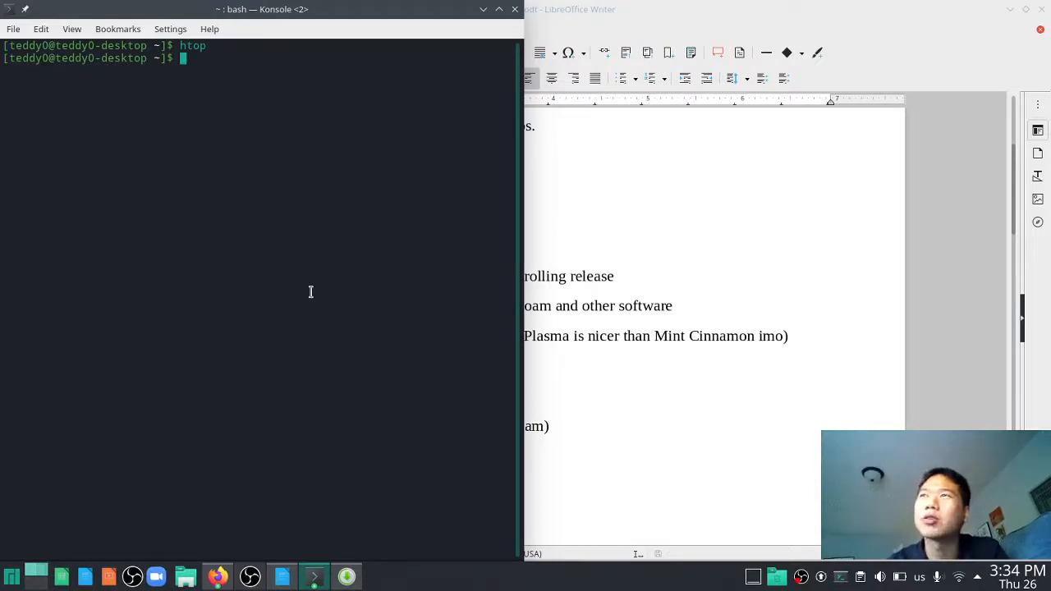
pyautogui.write('sudo pac')
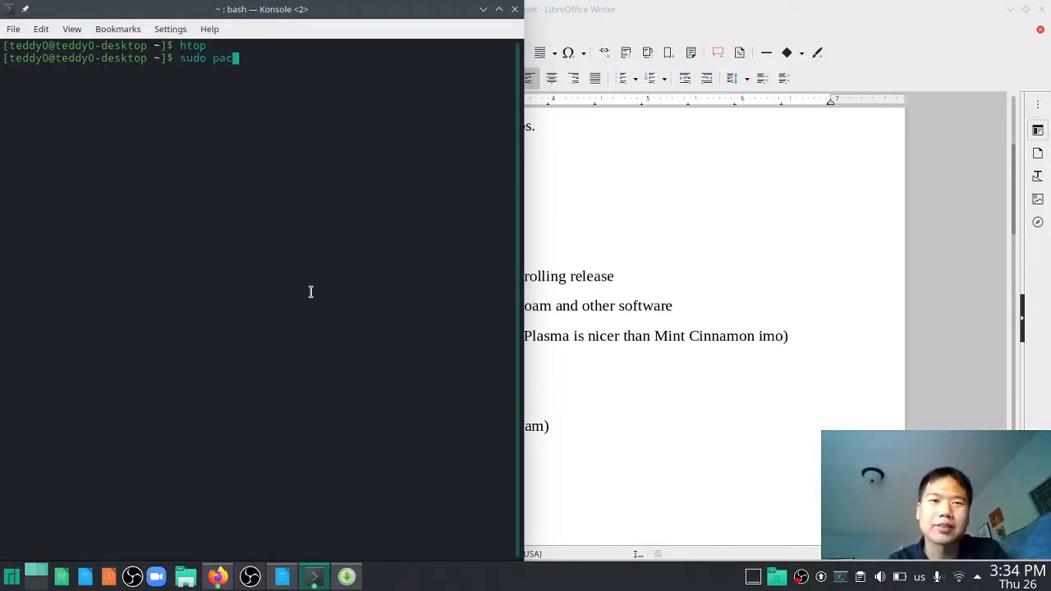
pyautogui.write('man --he')
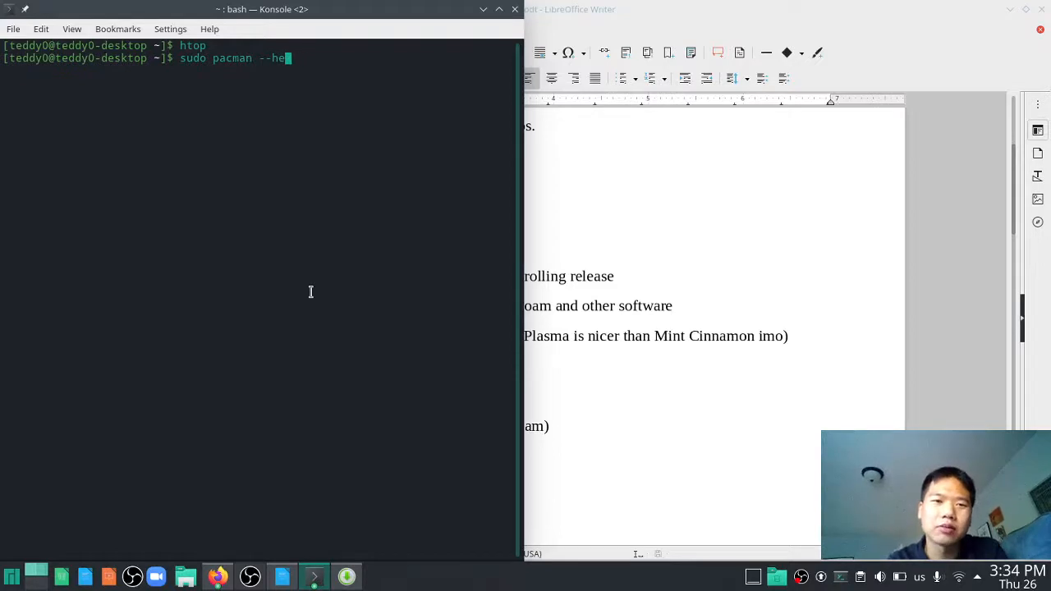
pyautogui.press('Return')
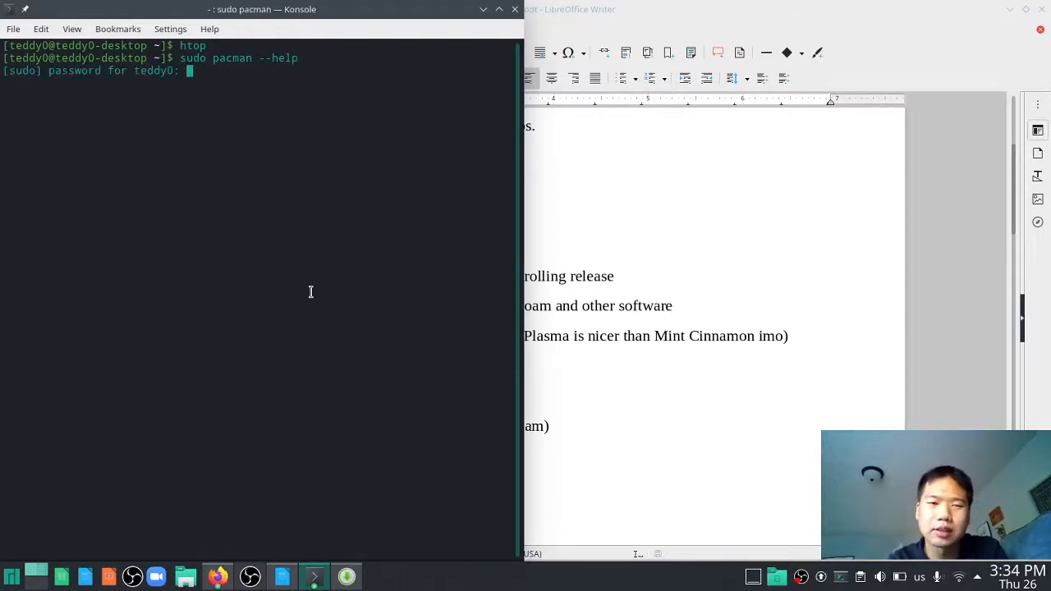
pyautogui.press('Return')
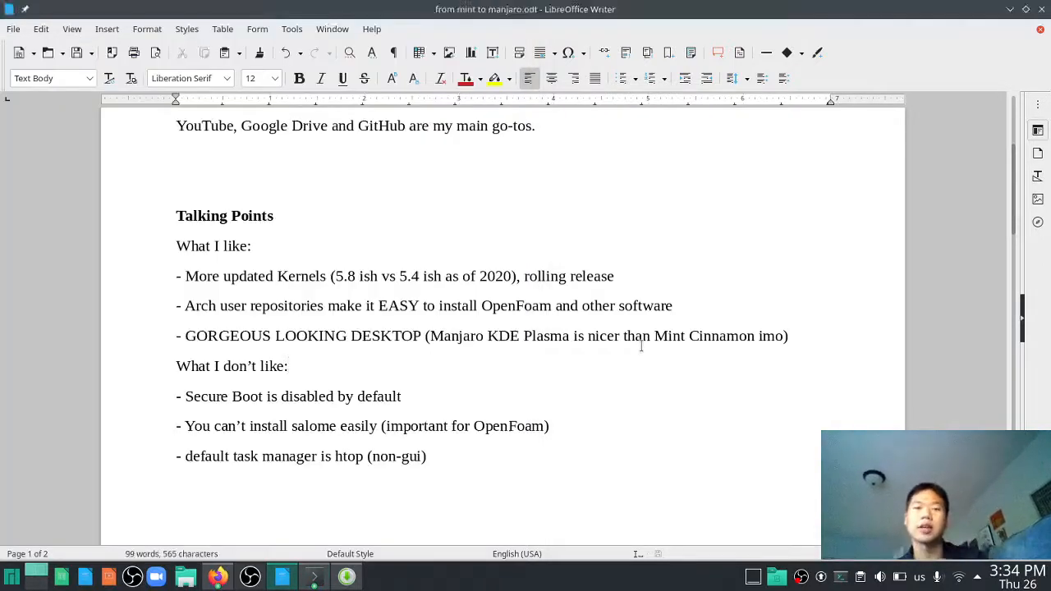
pyautogui.scroll(3)
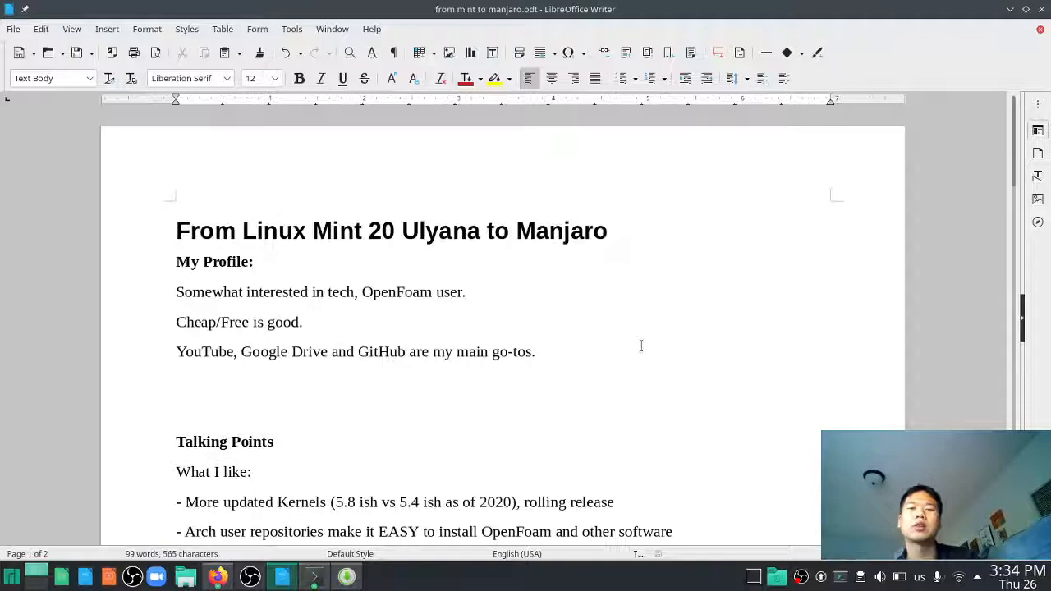